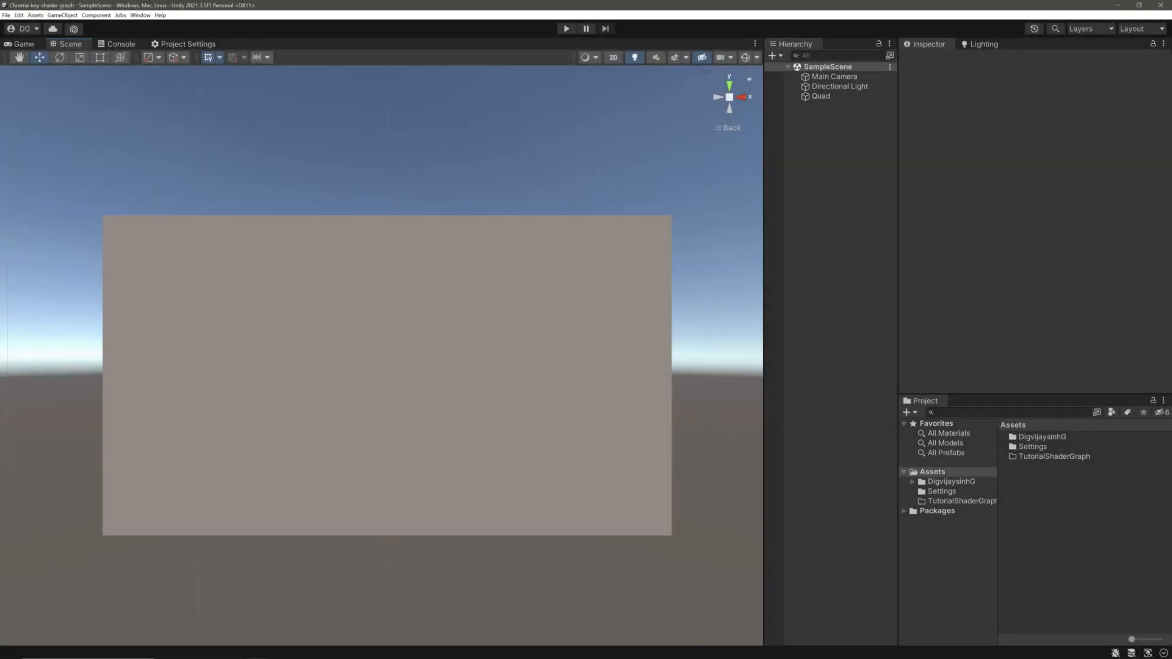
# Step: Create a URP Unlit Shader Graph asset named ChromakeyShaderGraph in the TutorialShaderGraph folder
pyautogui.rightClick(961, 501)
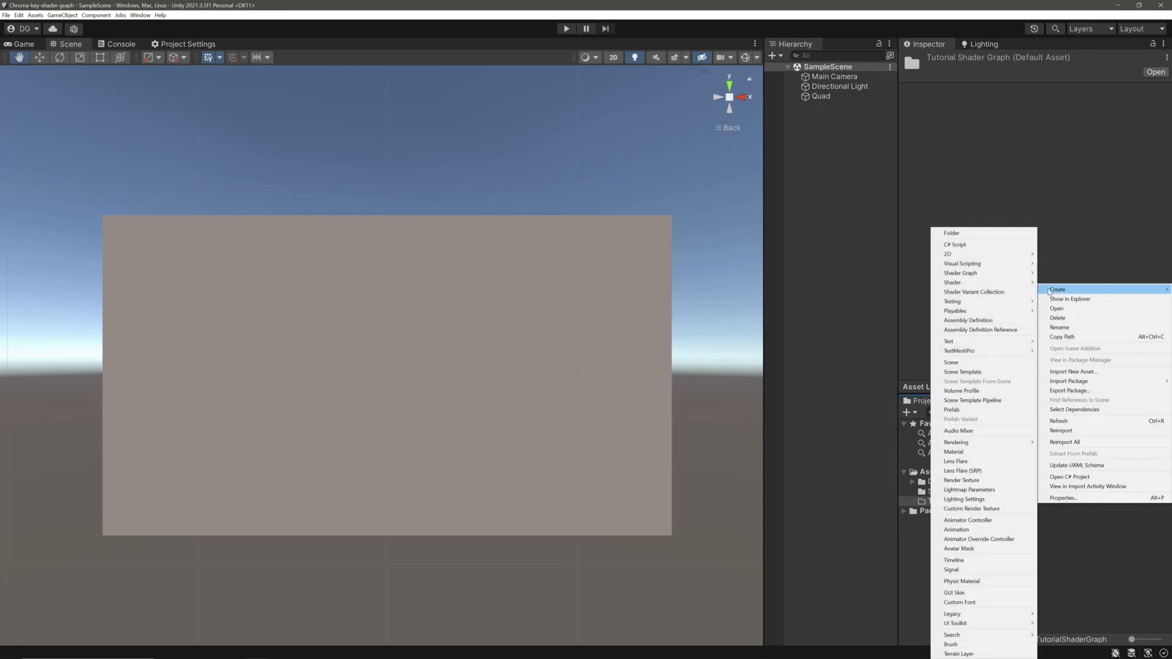
pyautogui.moveTo(962, 272)
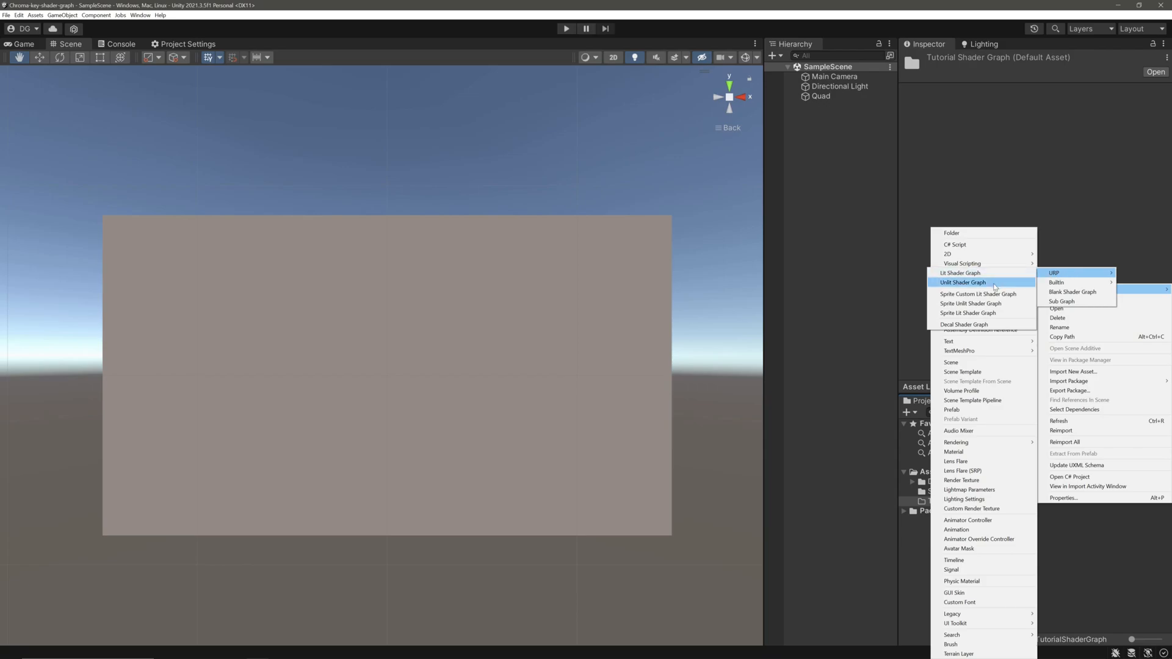
pyautogui.click(1074, 292)
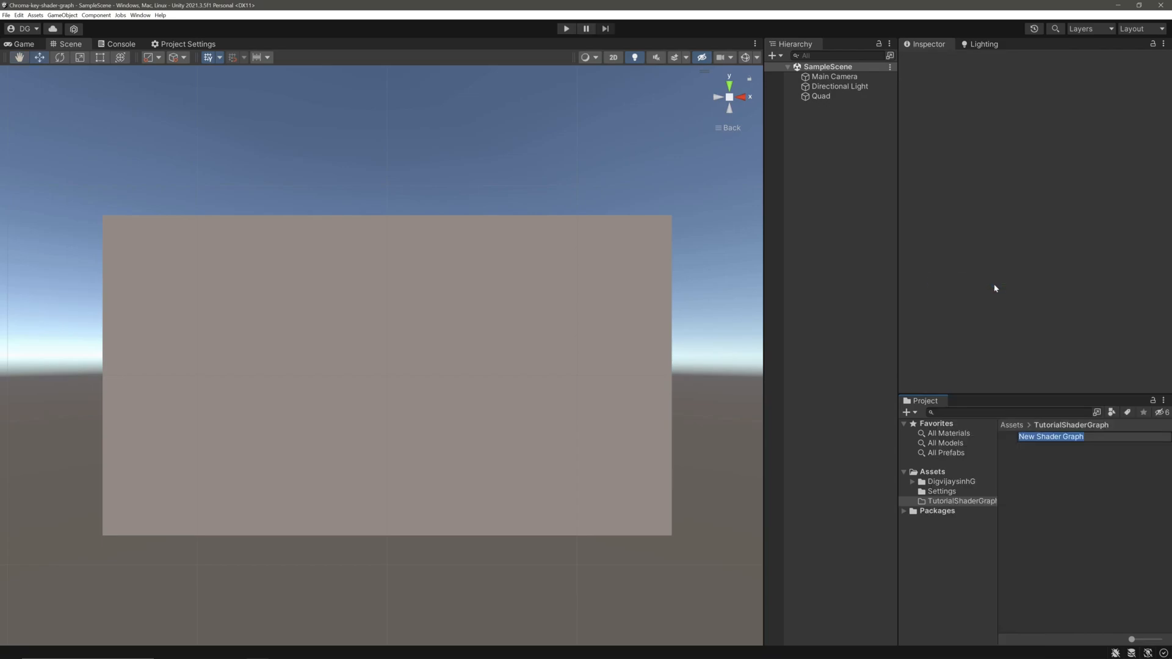
pyautogui.moveTo(1012, 284)
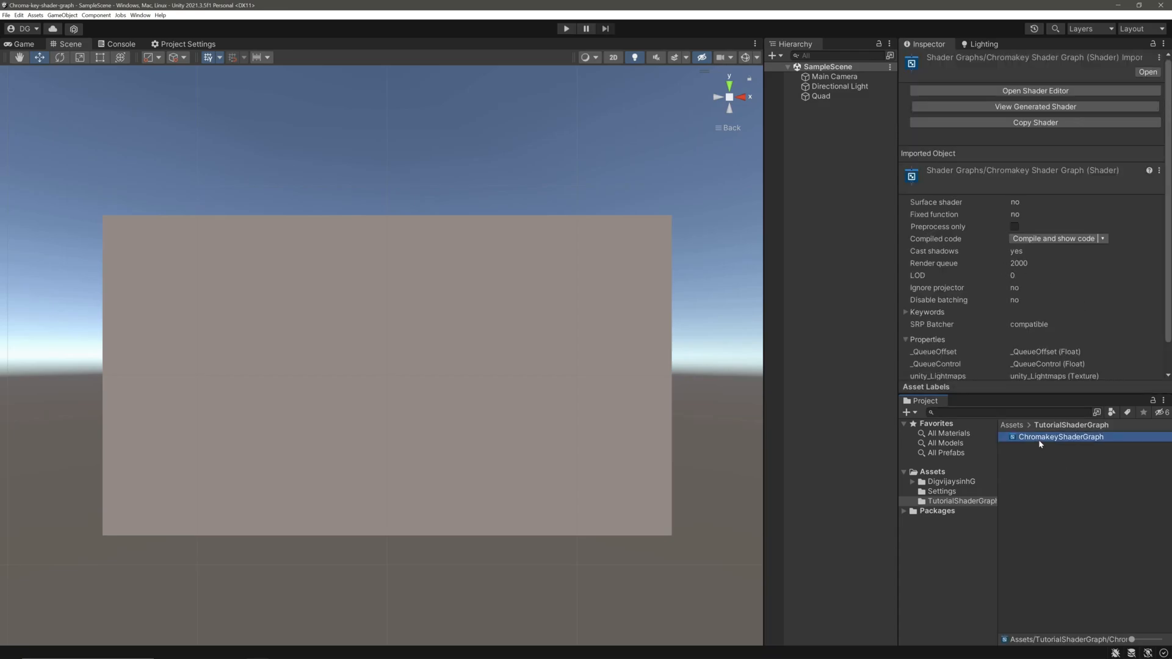
# Step: Create a ChromaKey material from the shader graph and open ChromakeyShaderGraph for editing
pyautogui.rightClick(1061, 437)
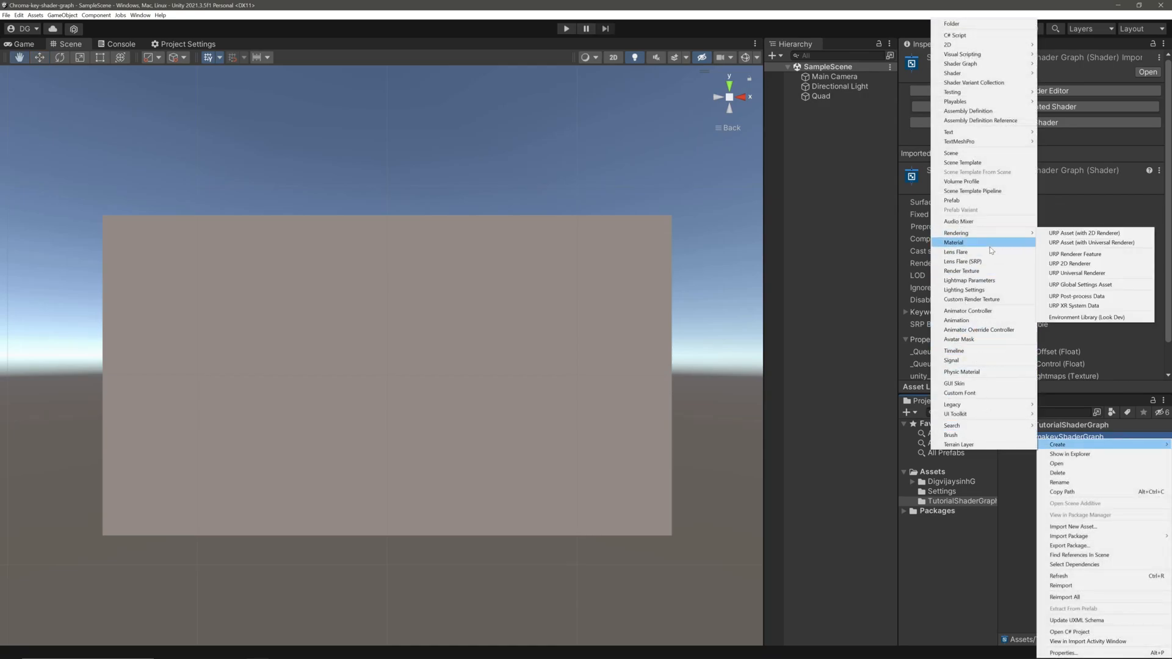
pyautogui.click(953, 242)
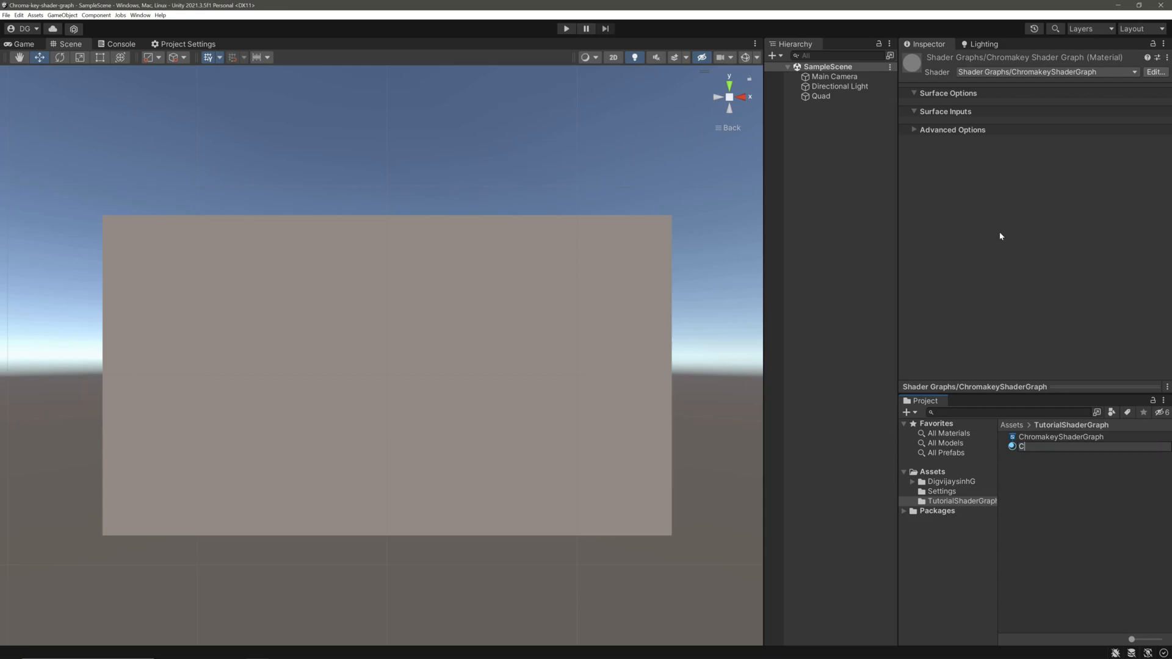
pyautogui.write('hromaKey')
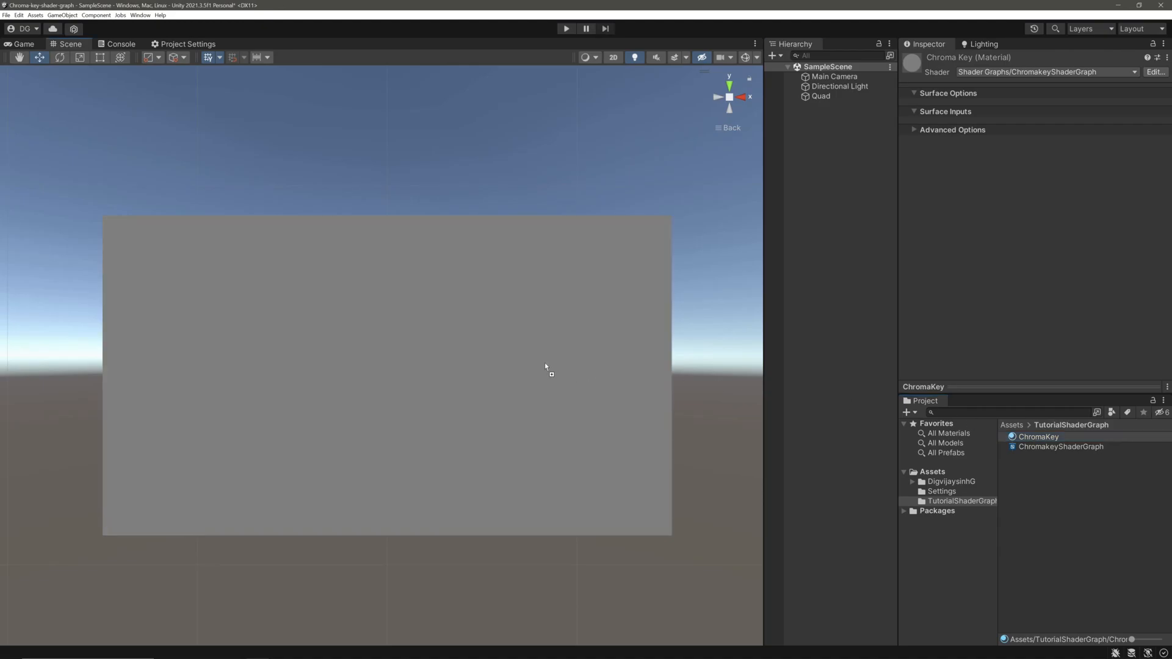
pyautogui.doubleClick(1063, 446)
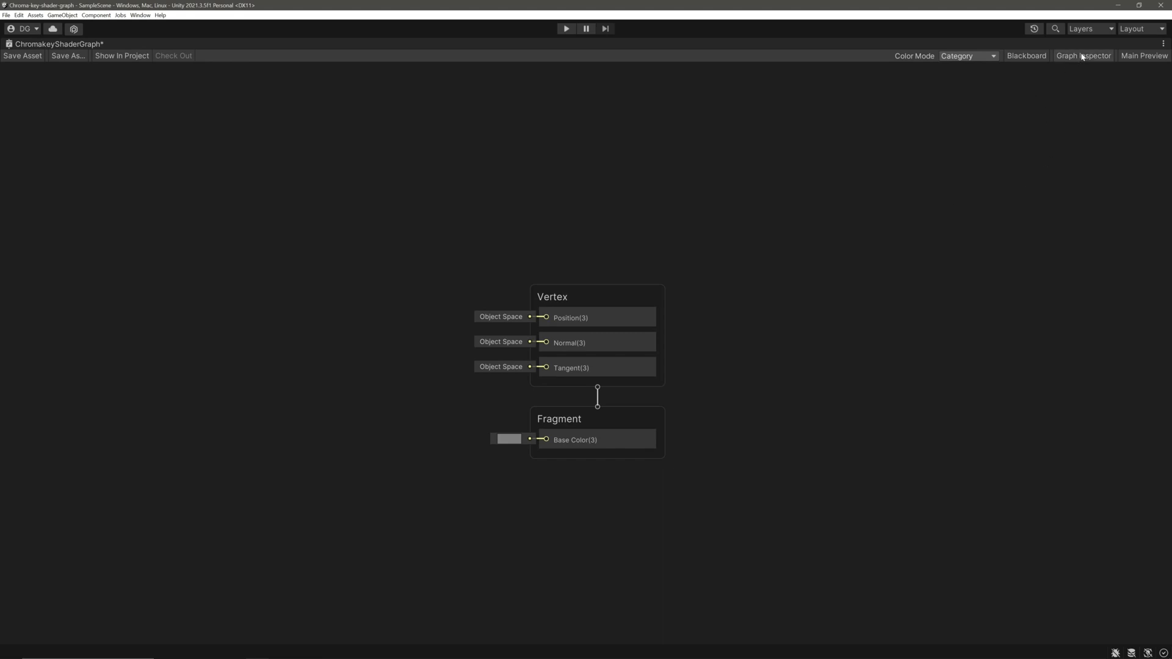
# Step: Enable Allow Material Override and a Transparent surface type, then show the Blackboard
pyautogui.click(1083, 55)
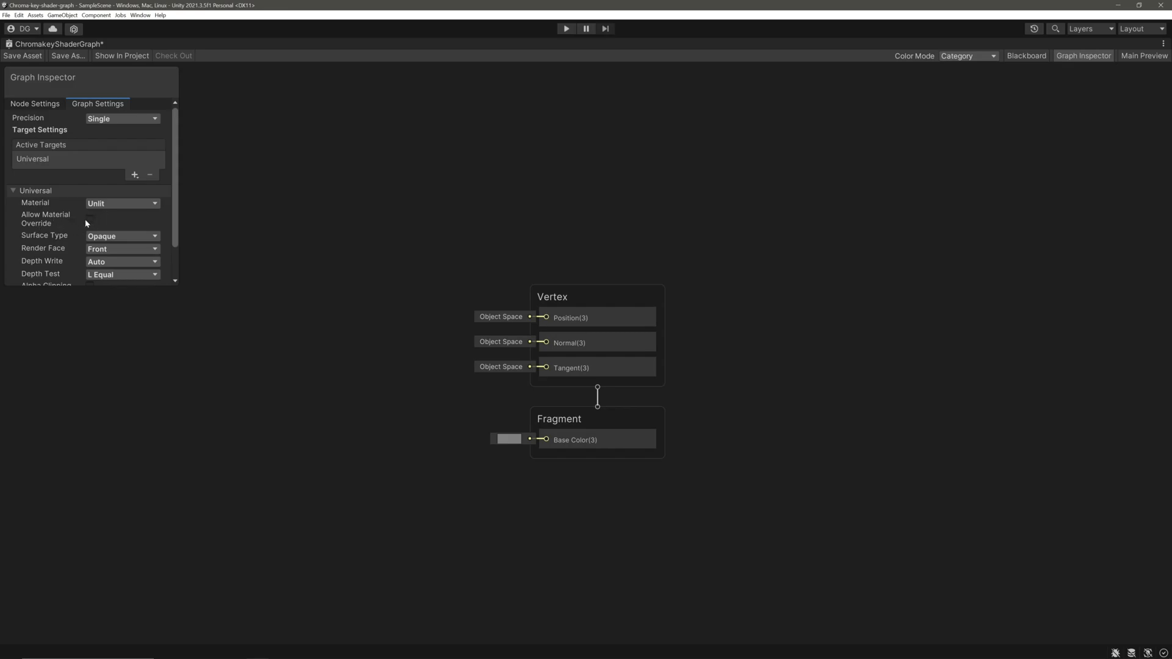
pyautogui.click(90, 219)
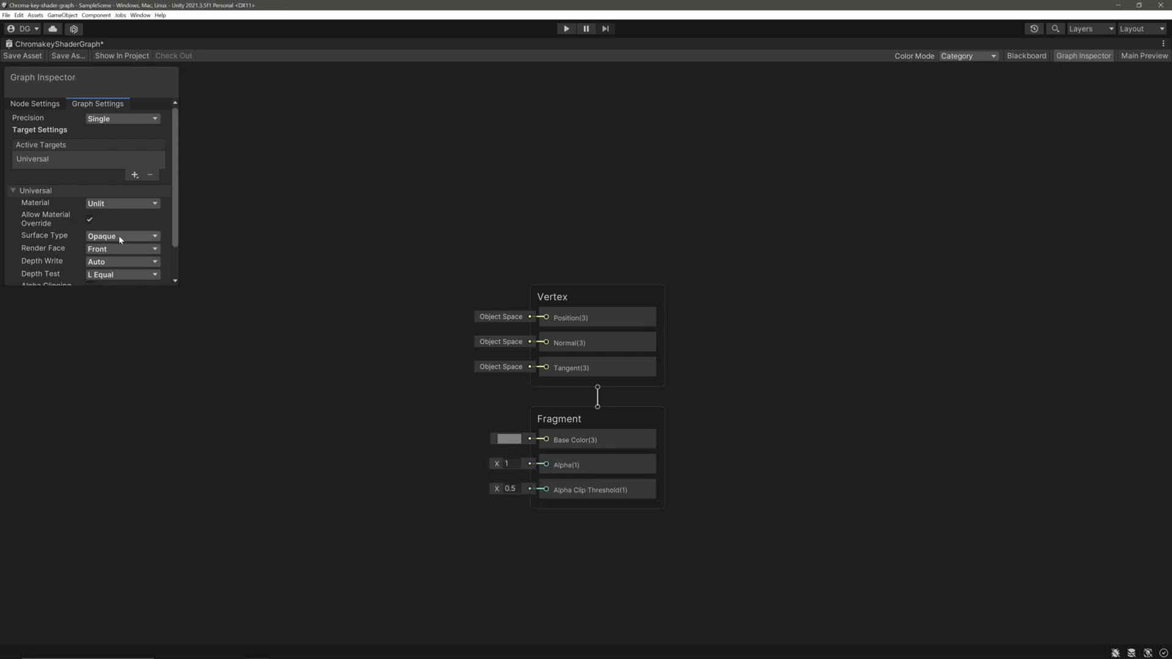
pyautogui.scroll(-3)
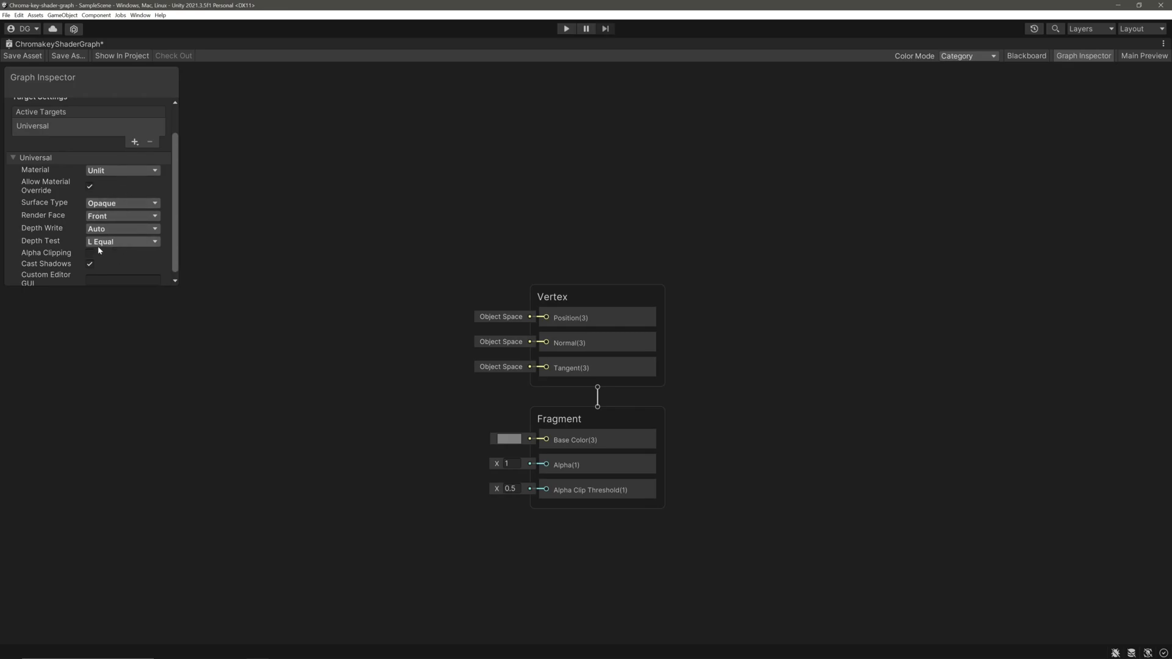
pyautogui.click(122, 203)
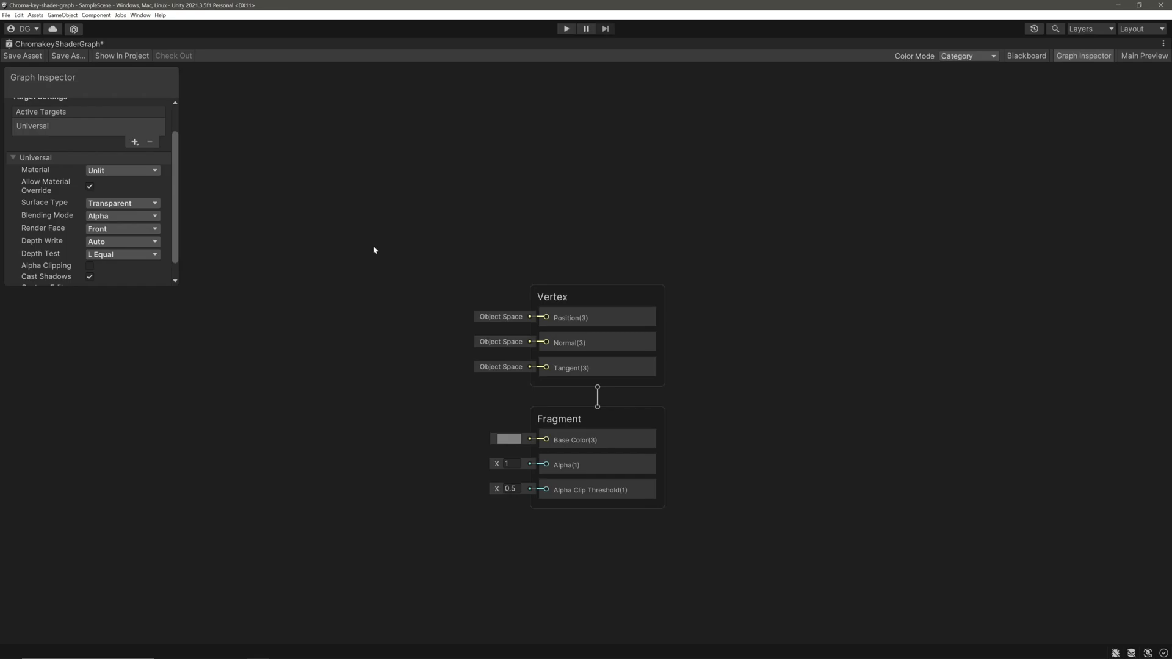
pyautogui.click(1026, 56)
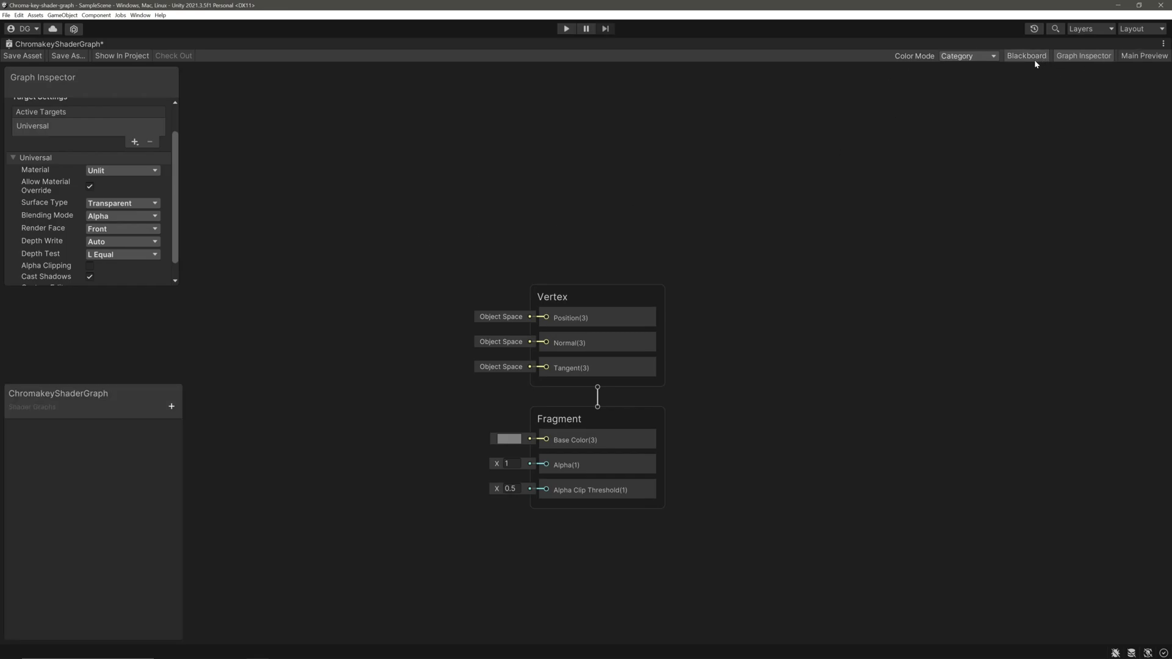
# Step: Add a Texture 2D property BaseTexture defaulting to the green UnityLogo texture
pyautogui.click(171, 406)
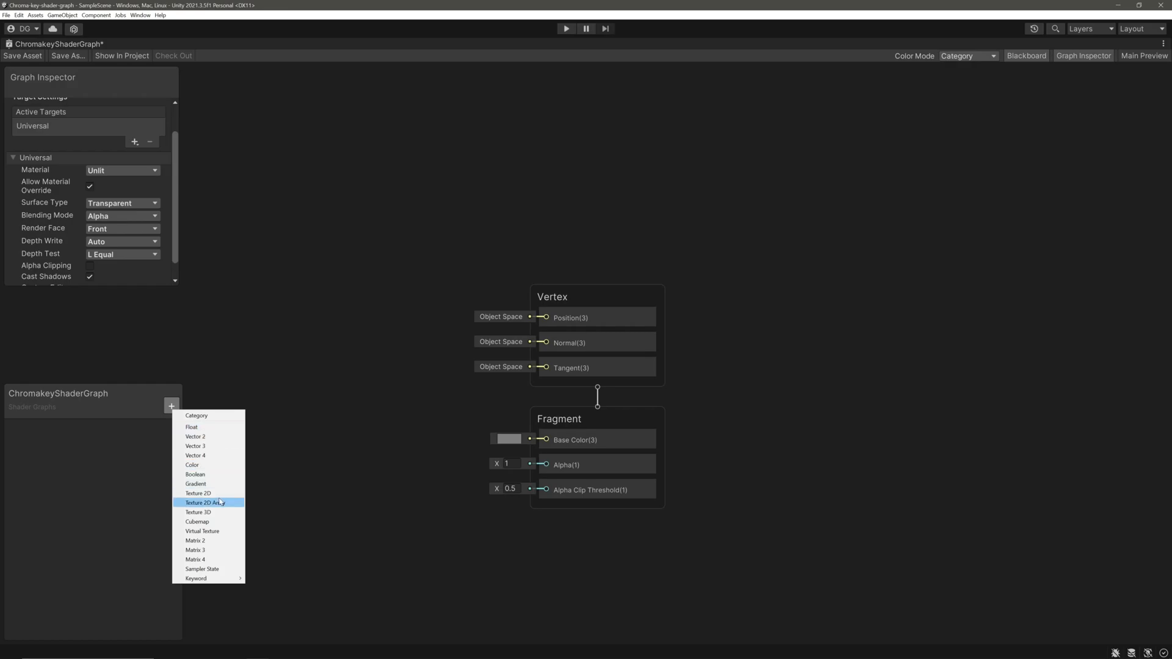
pyautogui.click(198, 493)
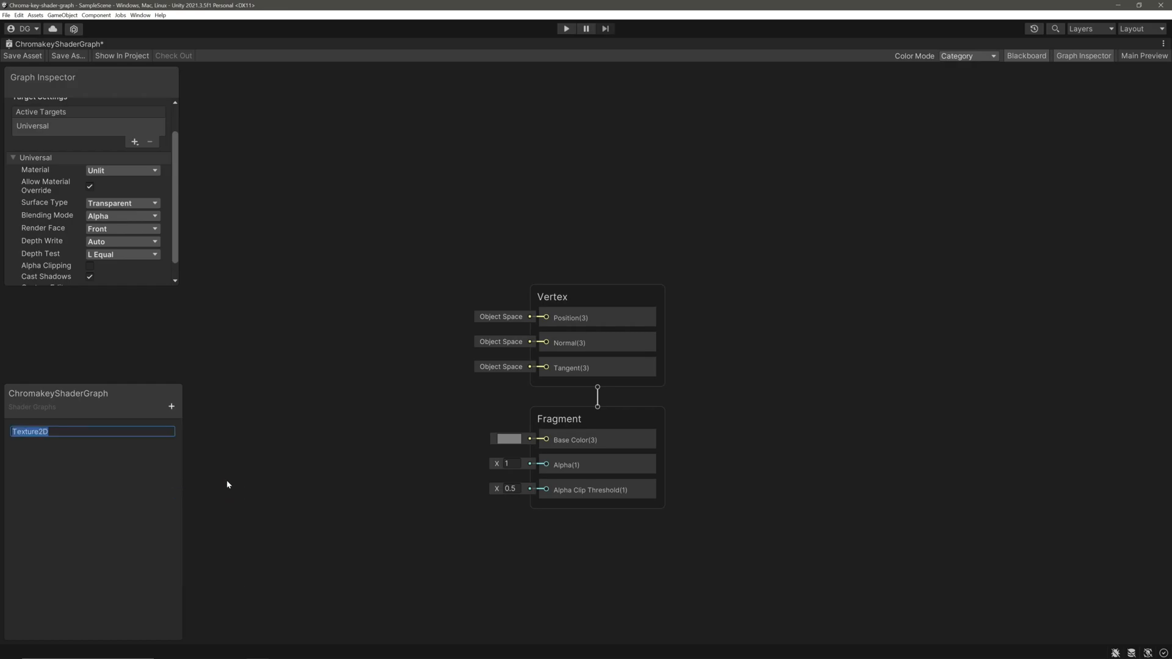
pyautogui.write('Base')
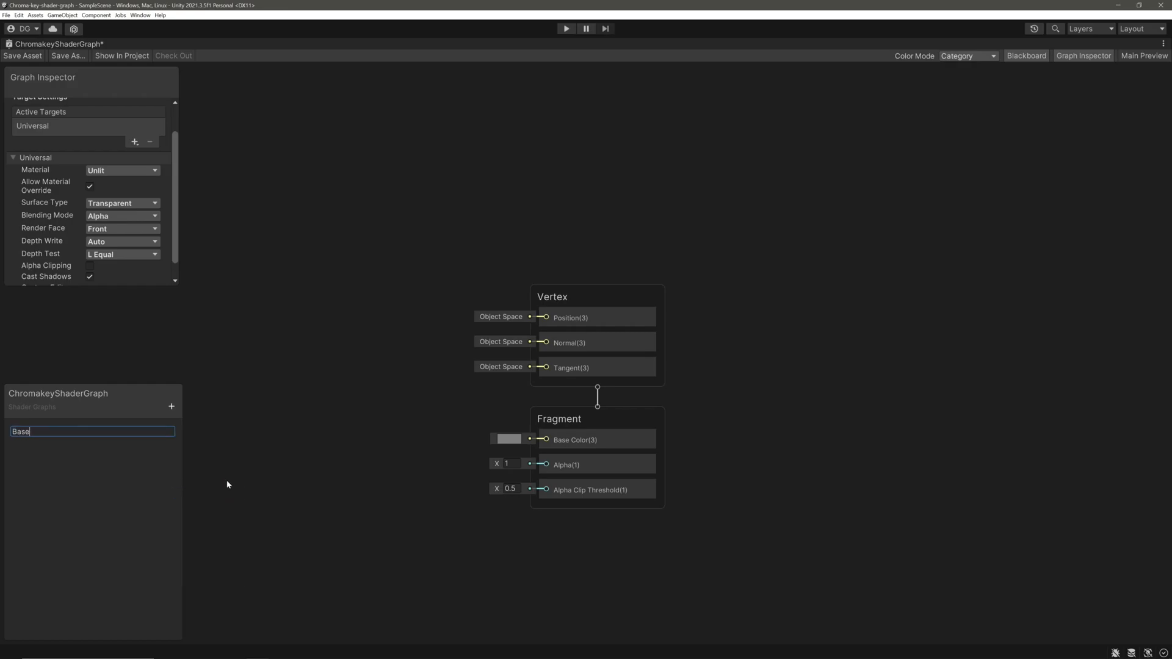
pyautogui.write('BaseTexture')
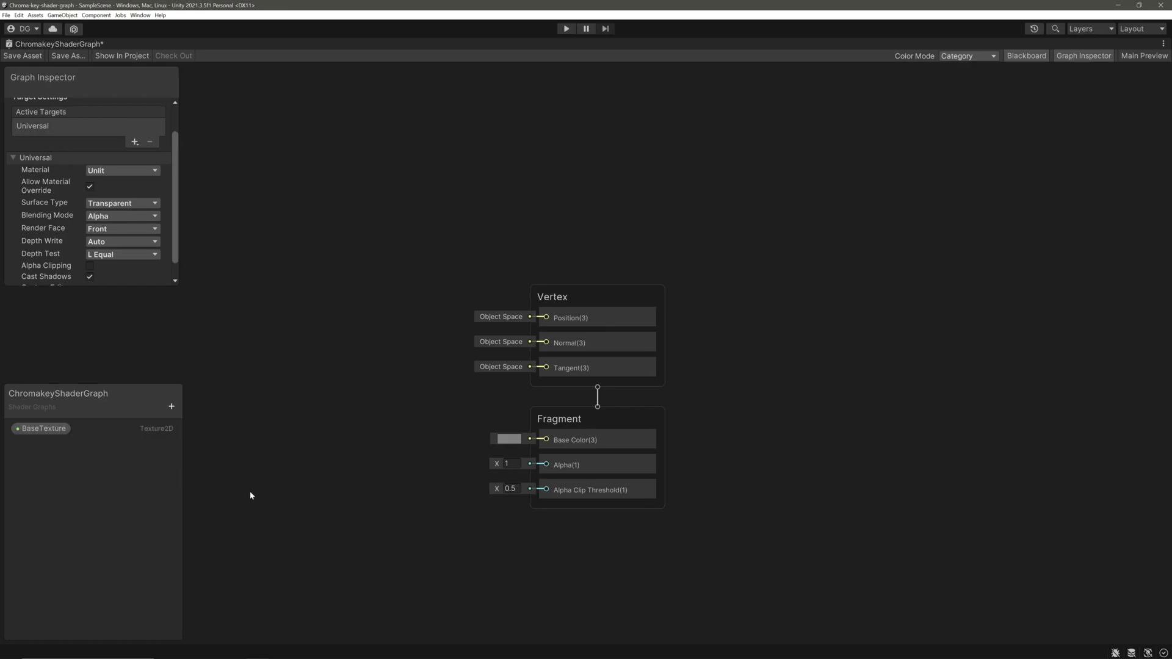
pyautogui.click(41, 429)
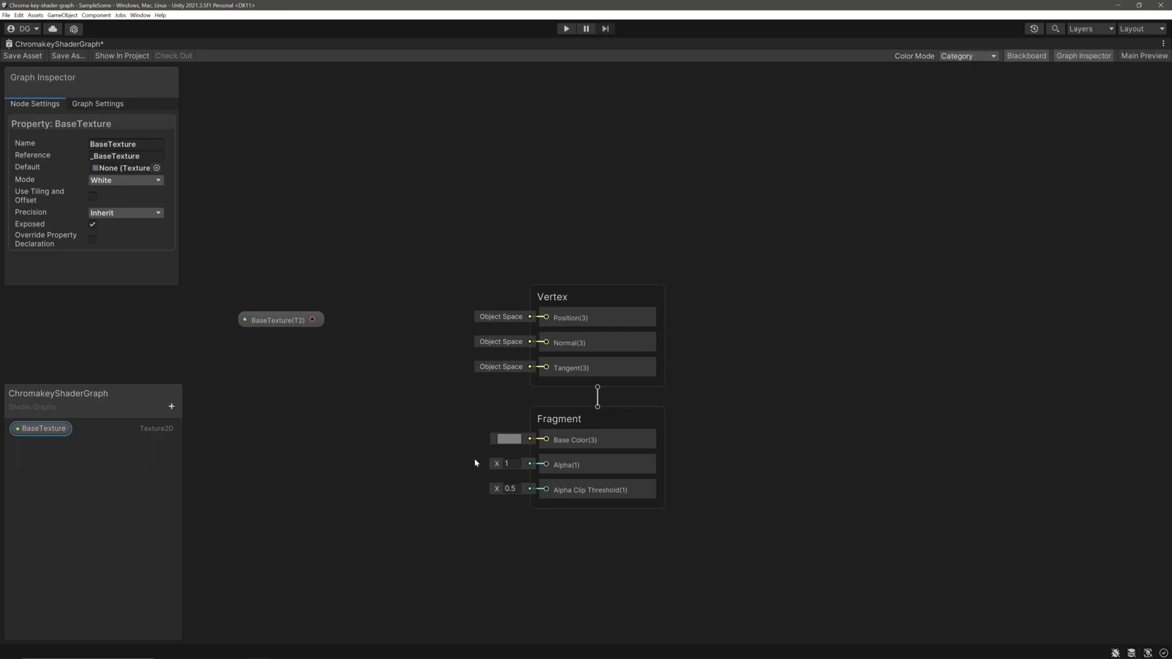
pyautogui.moveTo(234, 346)
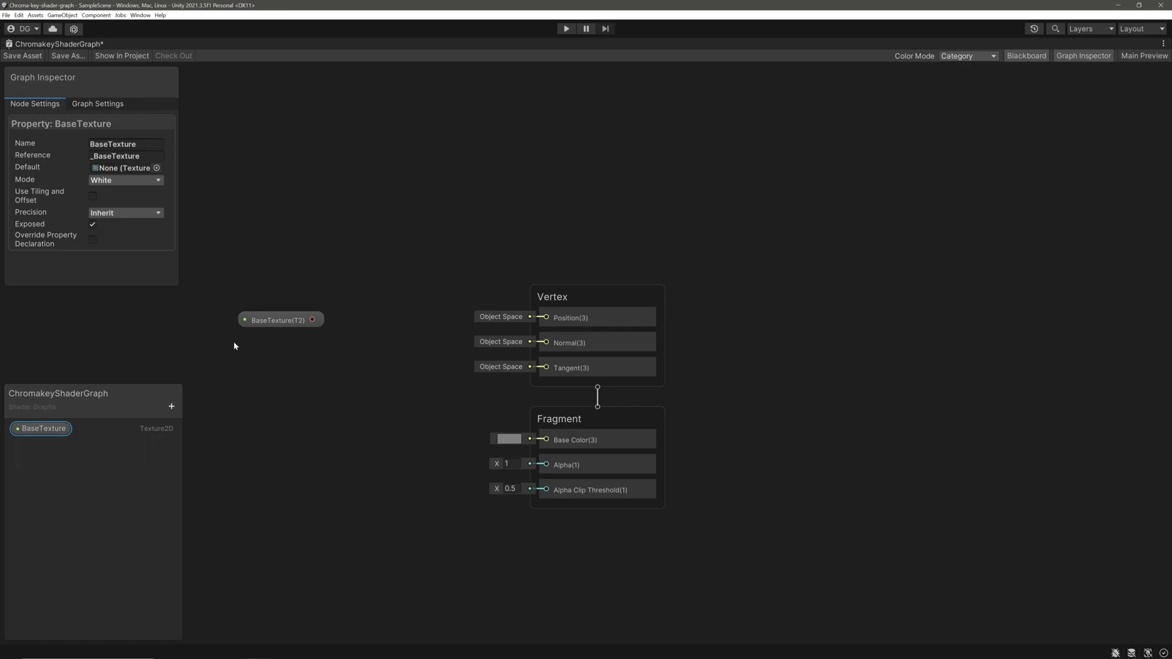
pyautogui.click(156, 167)
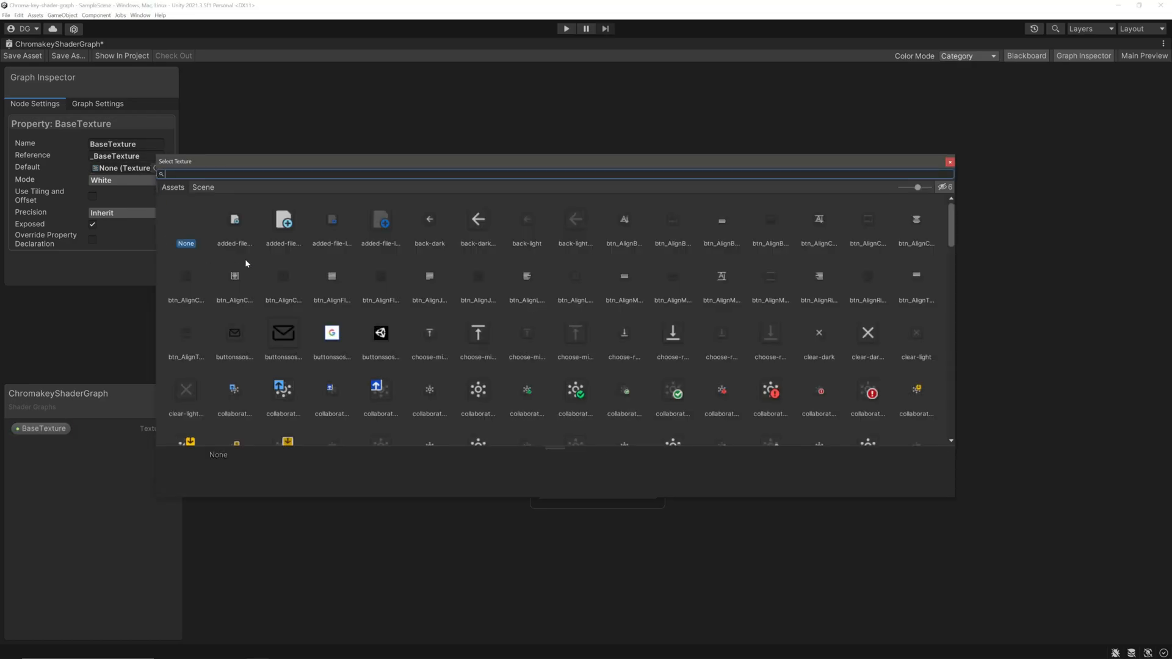
pyautogui.write('unity')
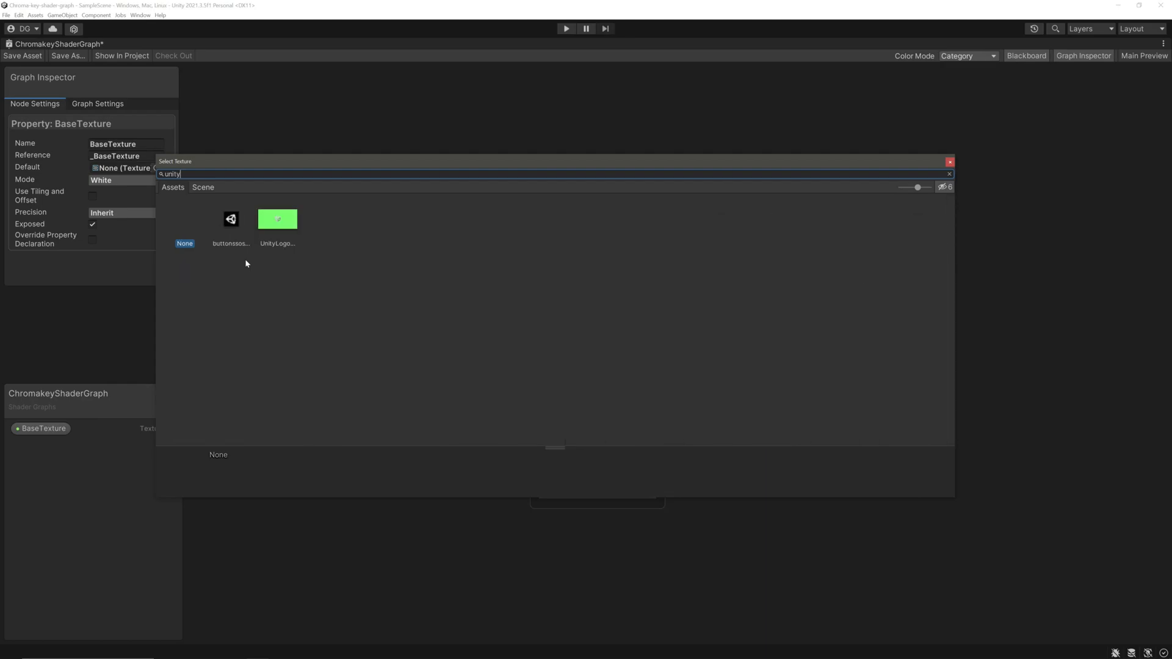
pyautogui.doubleClick(277, 219)
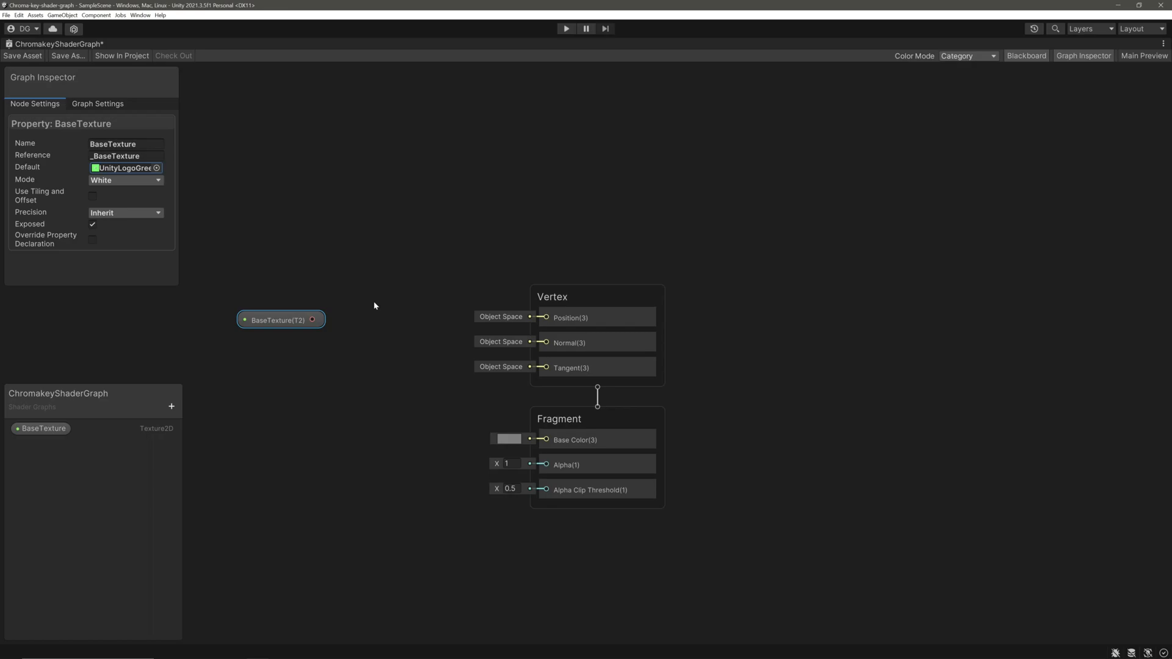
# Step: Add a green-keyed Color Mask node fed by the sampled BaseTexture and widen its range
pyautogui.click(278, 320)
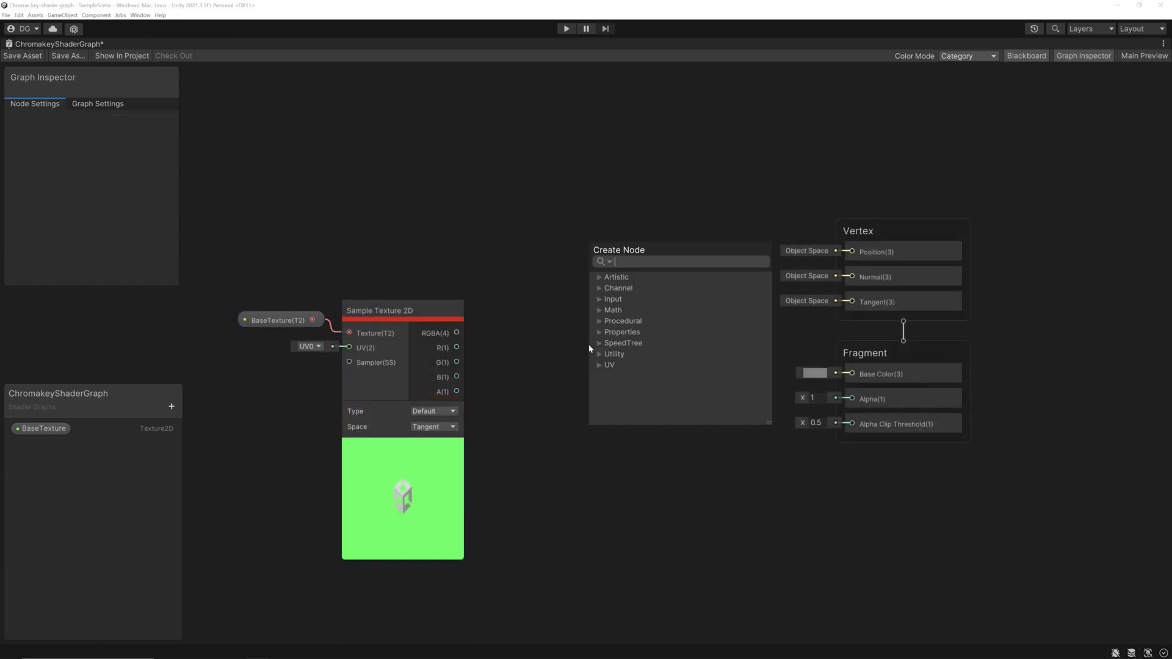
pyautogui.write('colo')
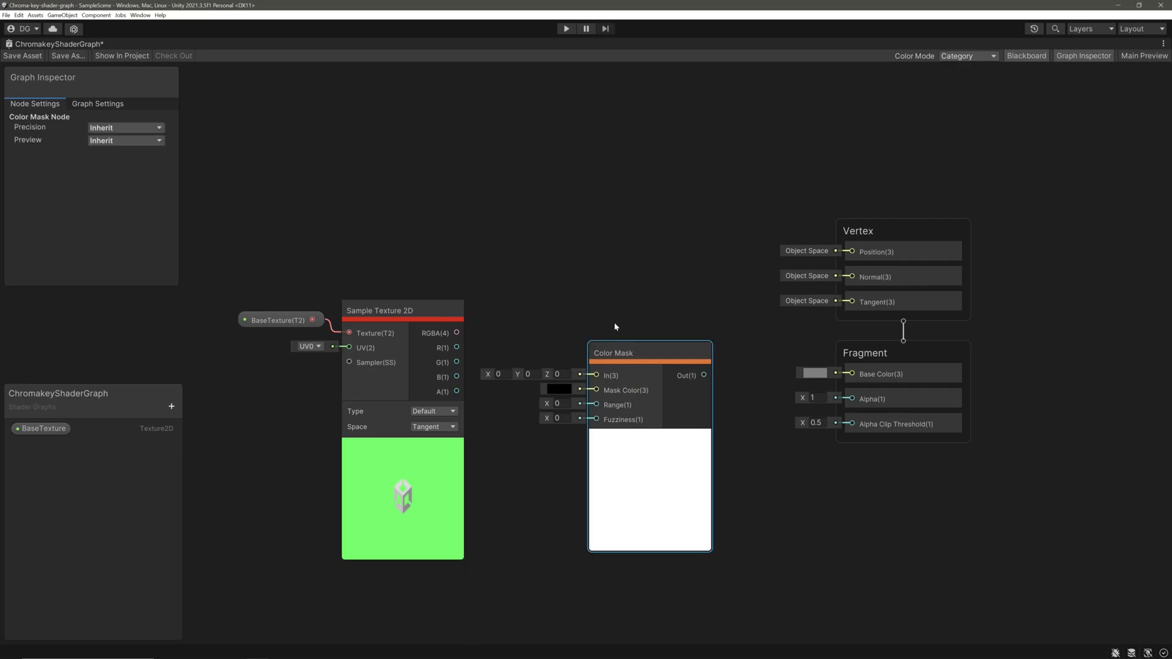
pyautogui.moveTo(608, 326)
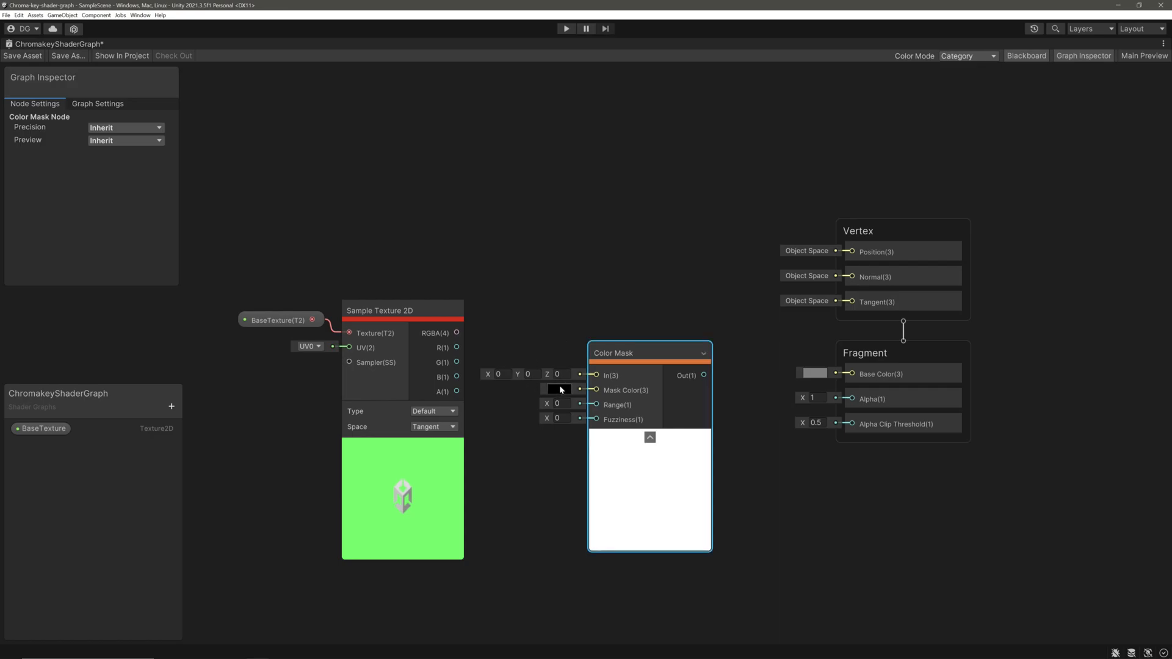
pyautogui.moveTo(566, 389)
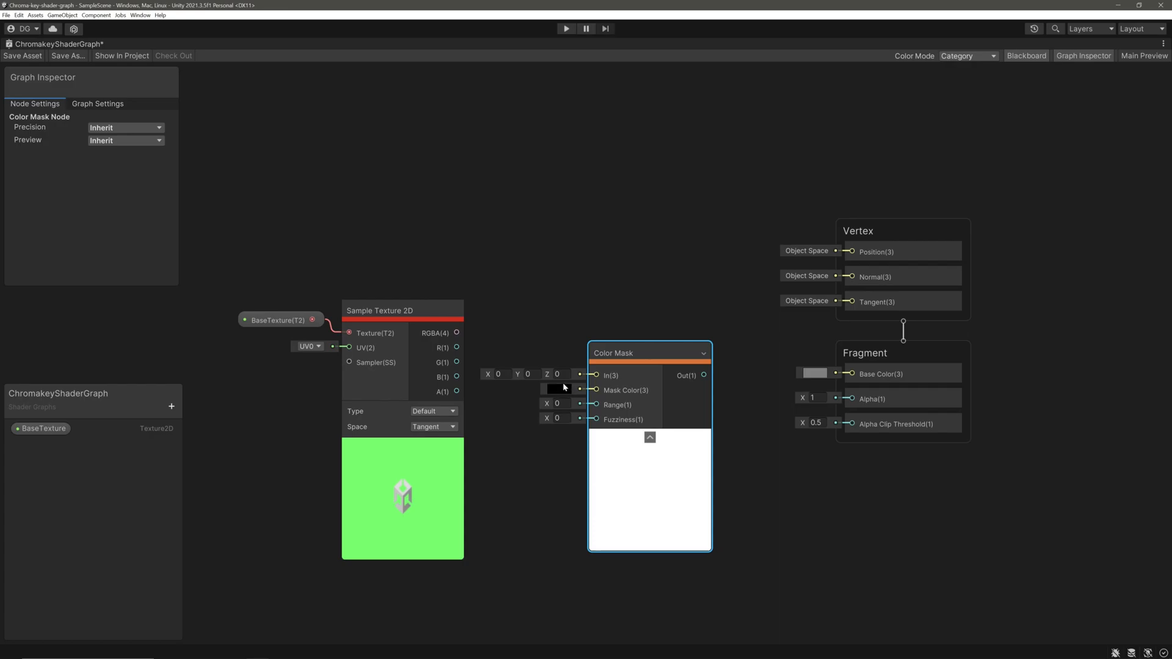
pyautogui.click(560, 403)
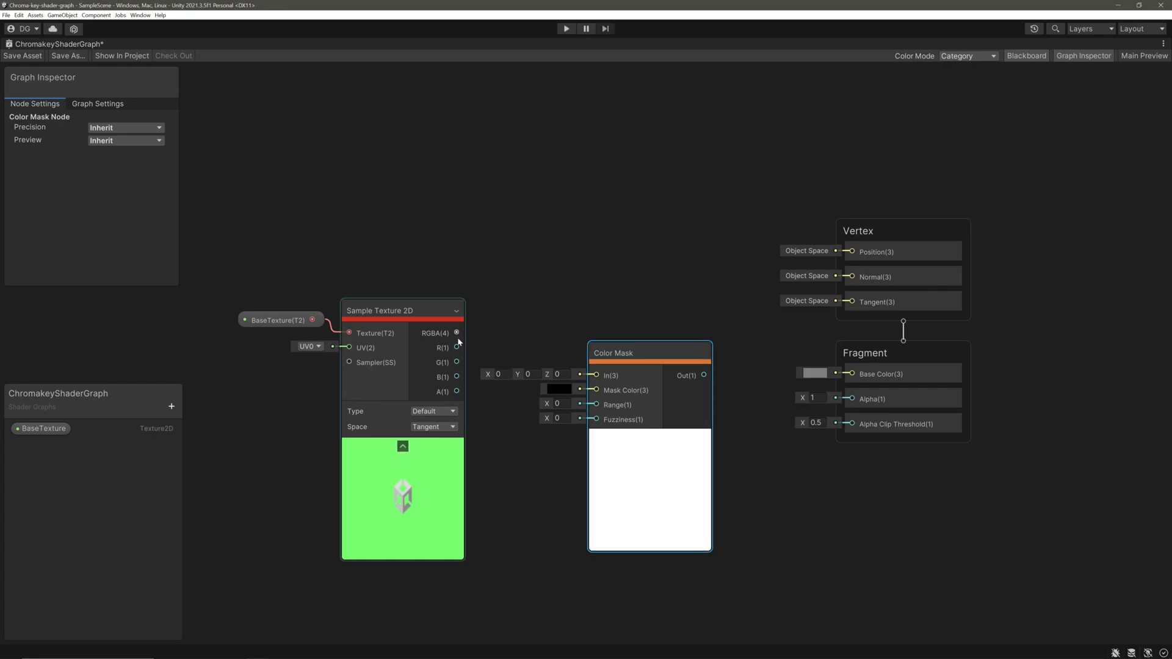
pyautogui.moveTo(457, 333); pyautogui.dragTo(596, 375)
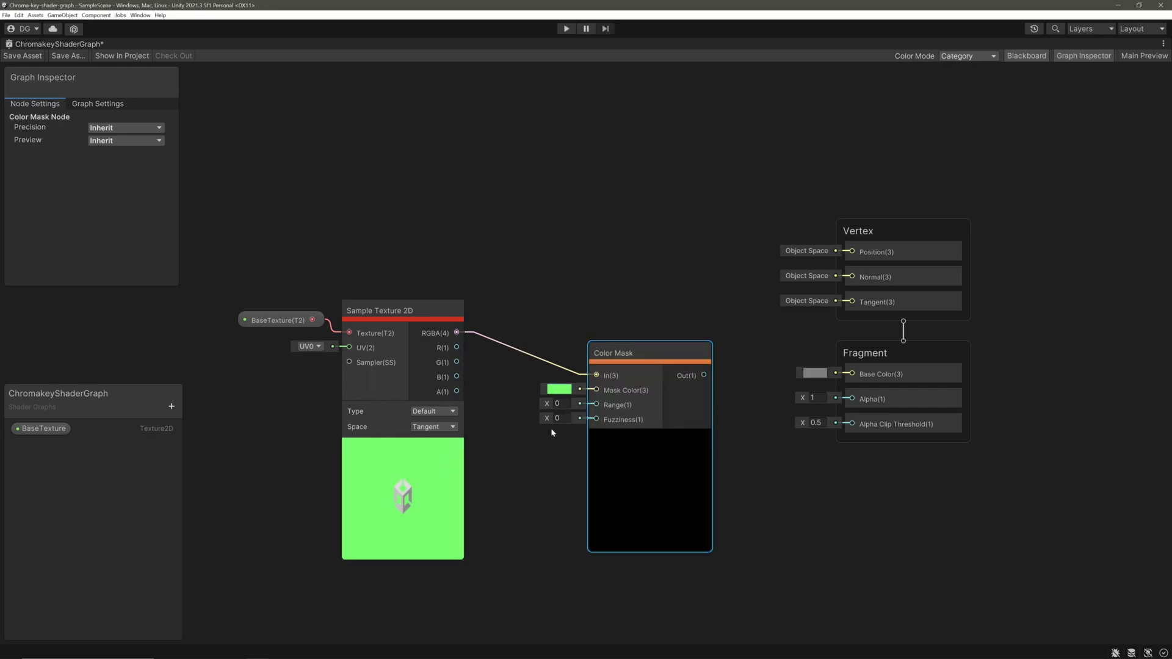
pyautogui.moveTo(546, 403); pyautogui.dragTo(557, 403)
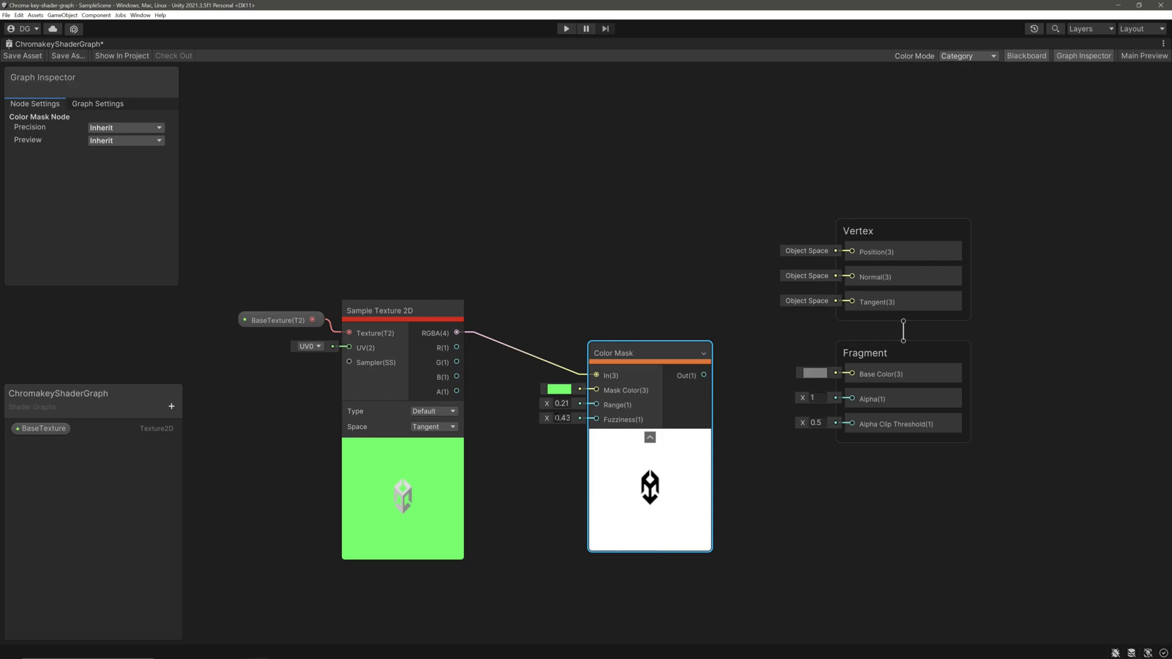
pyautogui.moveTo(649, 352); pyautogui.dragTo(583, 362)
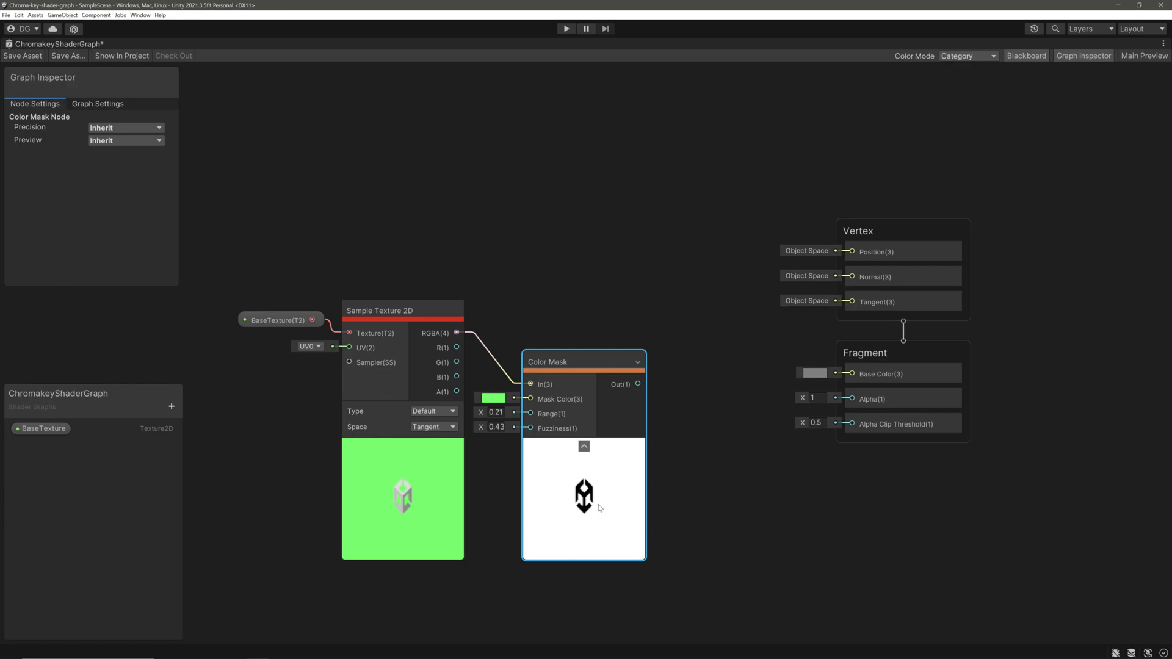
pyautogui.moveTo(590, 505)
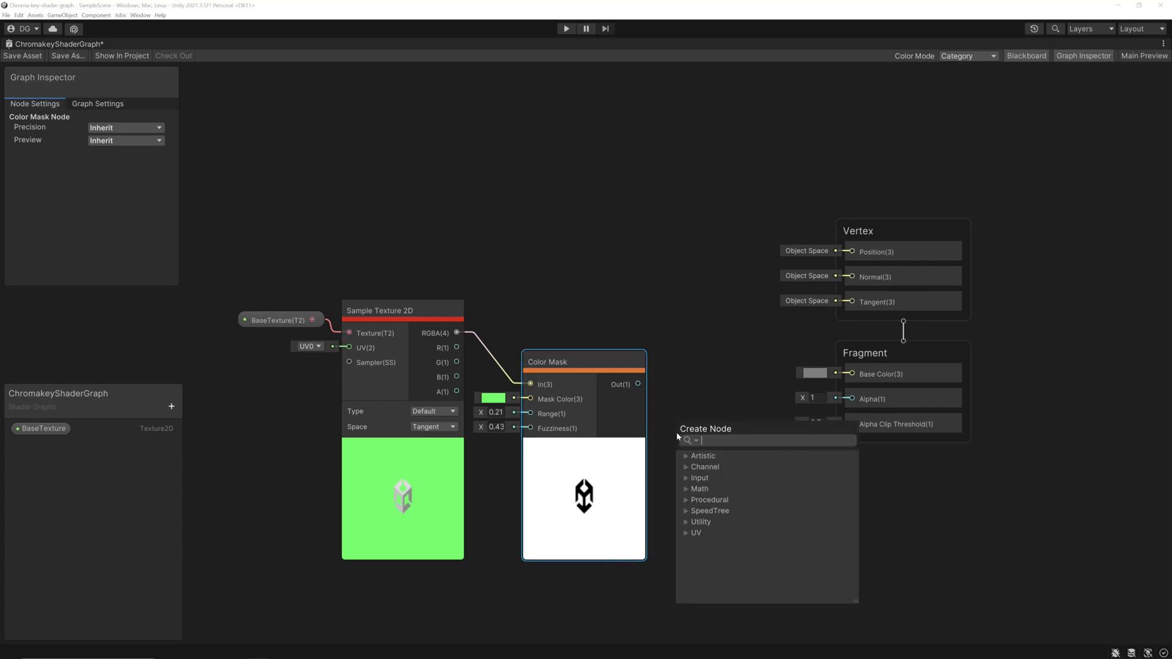
# Step: Invert the Color Mask into Alpha with a One Minus node and add a ChromaKeyColor property
pyautogui.write('onne')
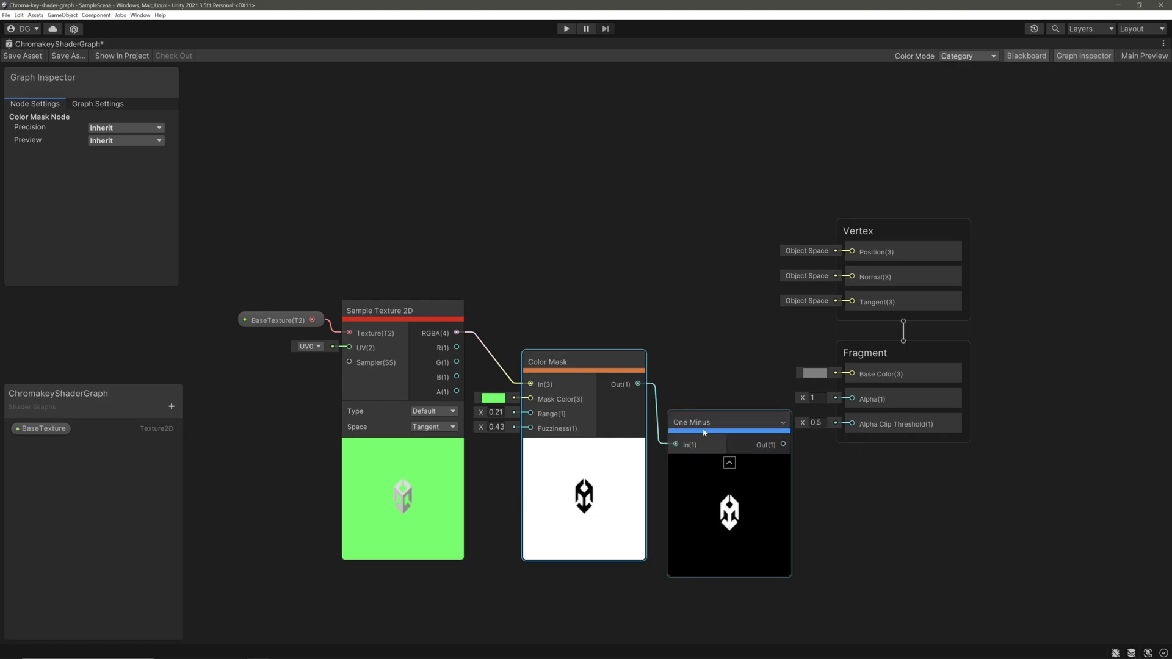
pyautogui.moveTo(702, 434)
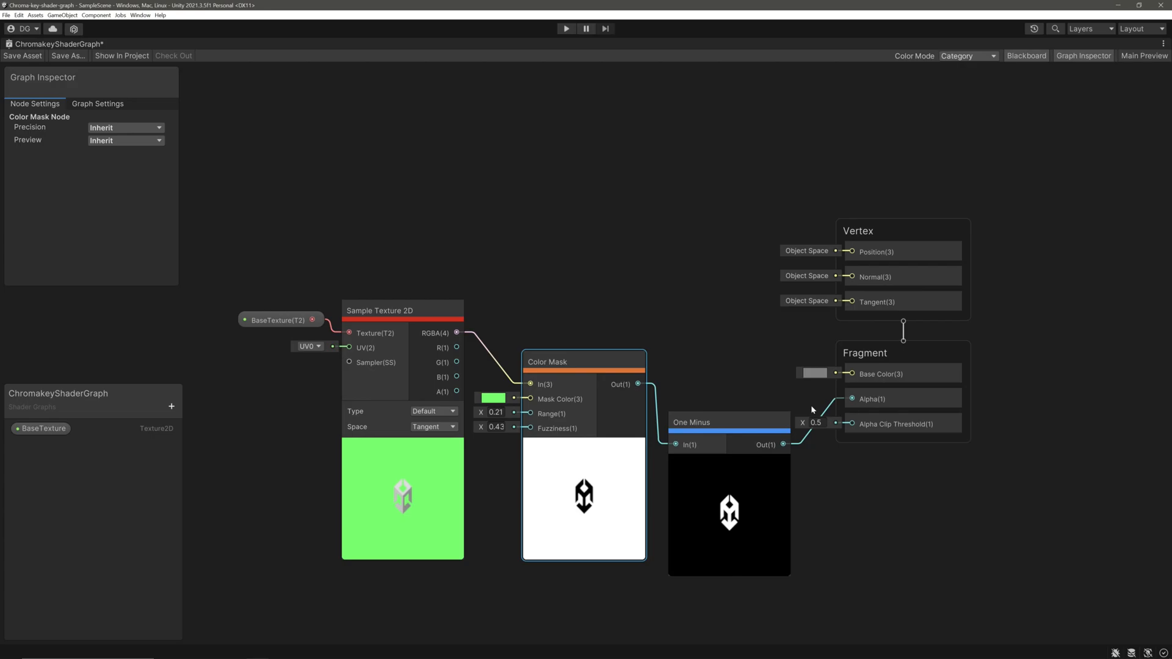
pyautogui.moveTo(806, 406)
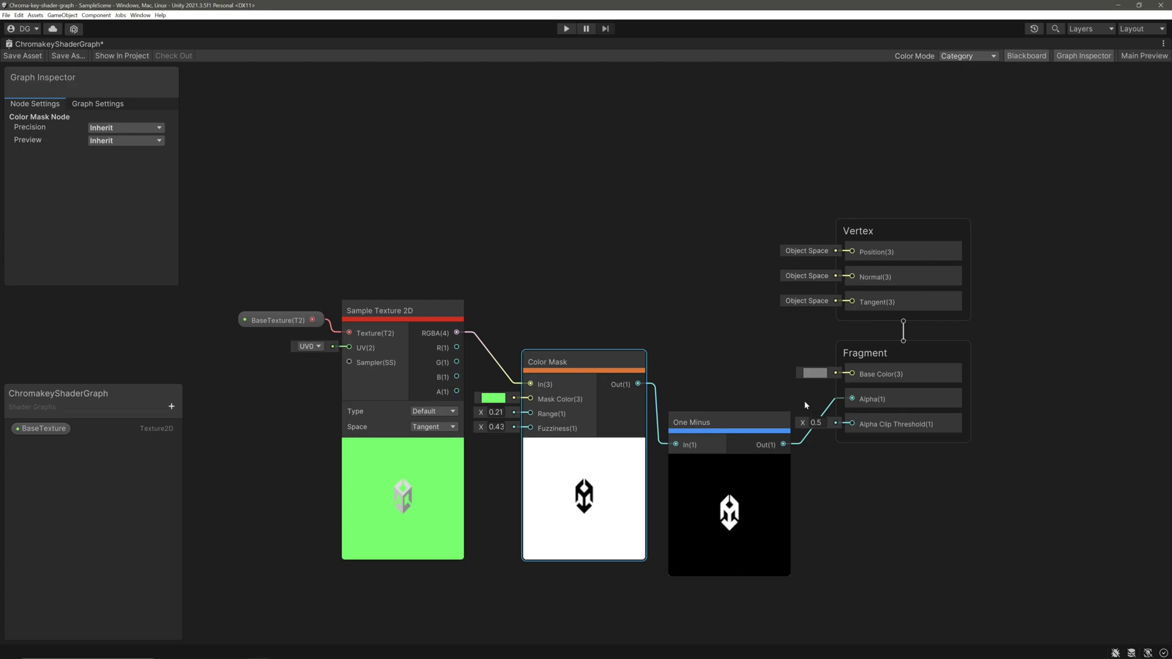
pyautogui.moveTo(468, 346)
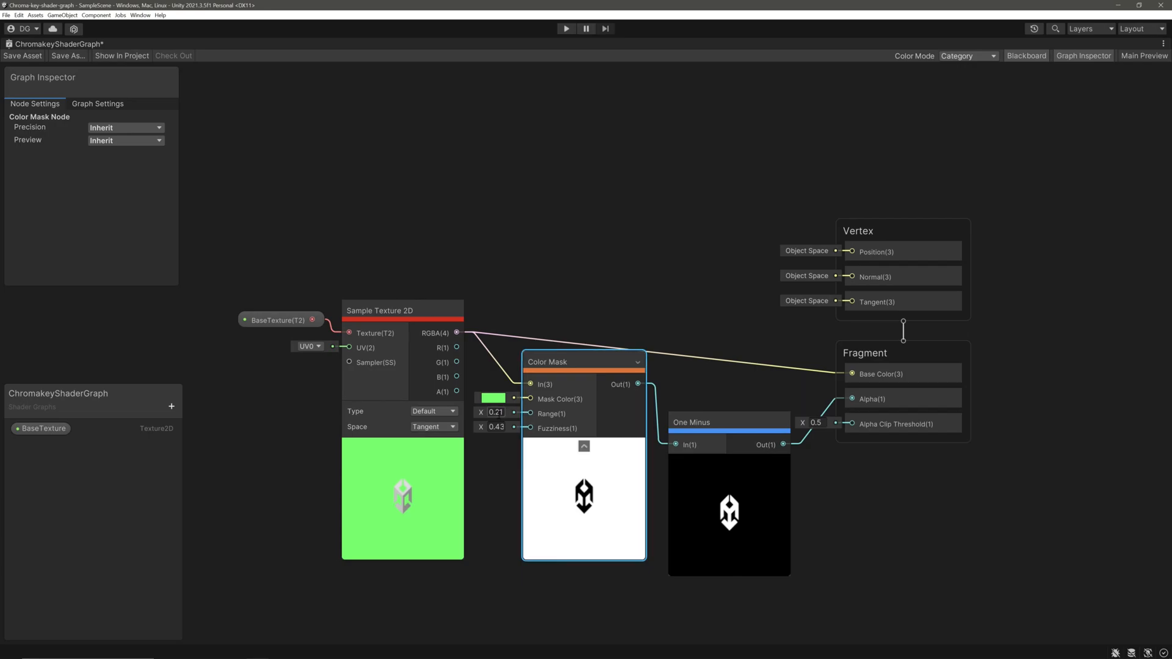
pyautogui.write('ChromaKeyColor')
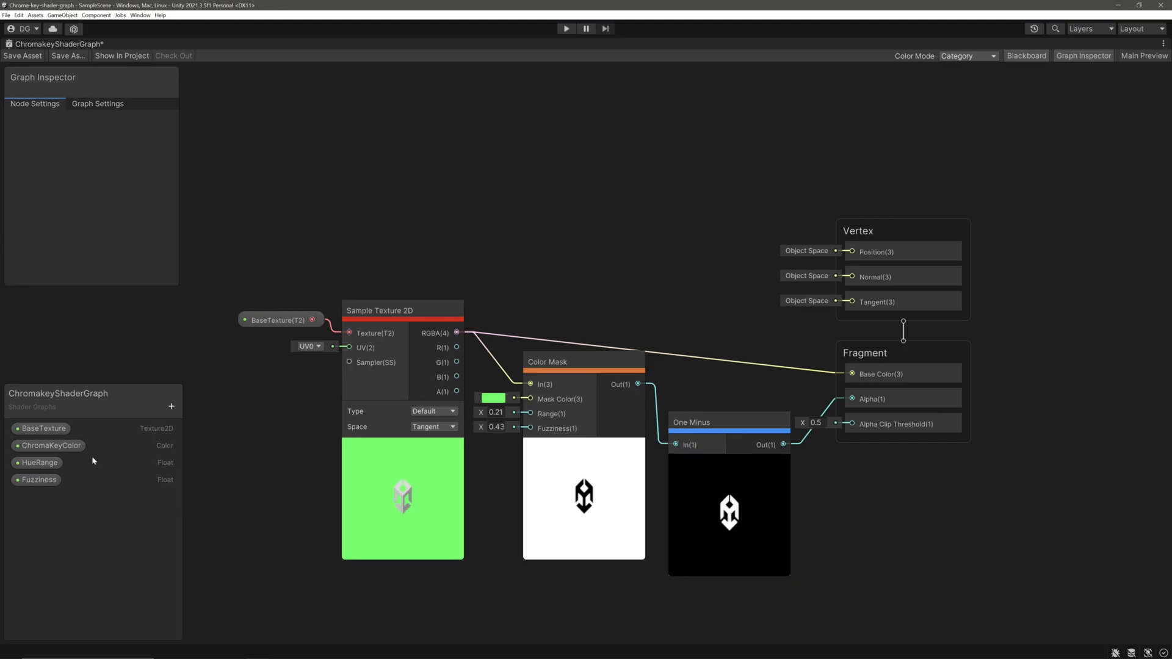
# Step: Drive Color Mask from ChromaKeyColor, HueRange and Fuzziness properties and save the graph
pyautogui.click(39, 479)
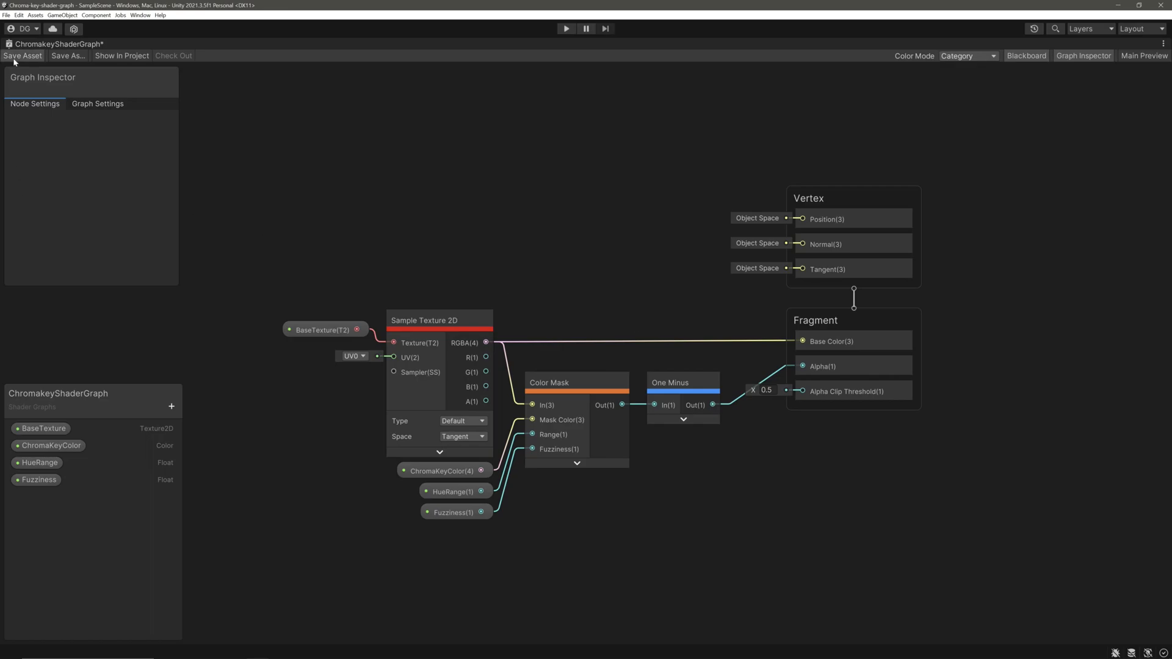
pyautogui.click(22, 56)
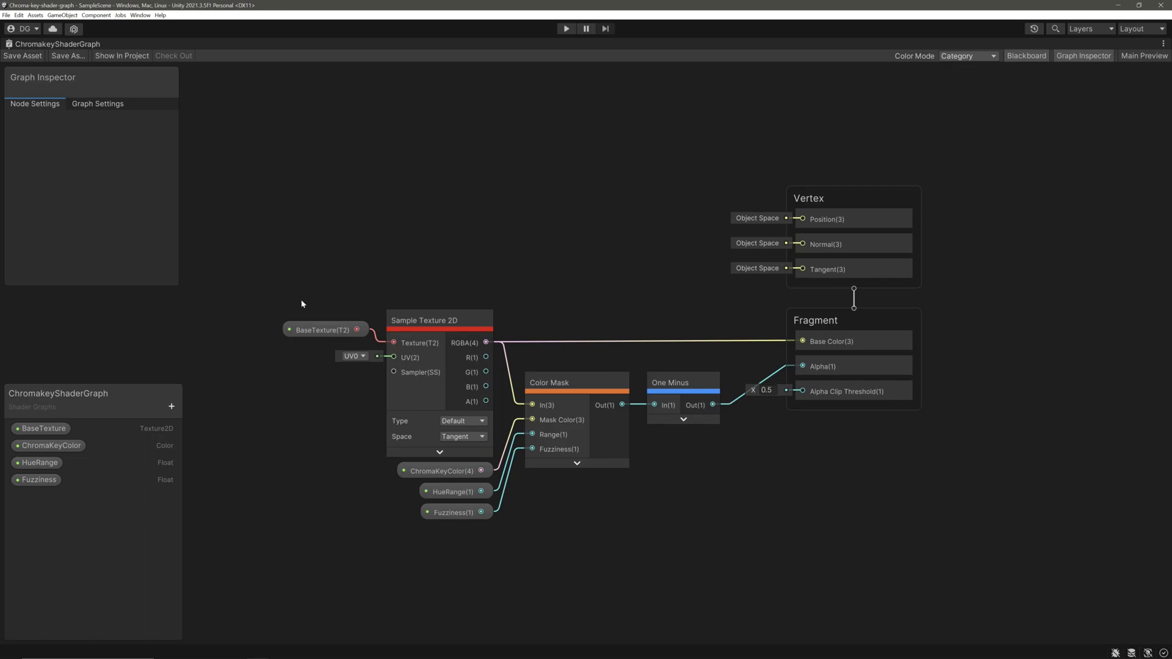
pyautogui.click(68, 44)
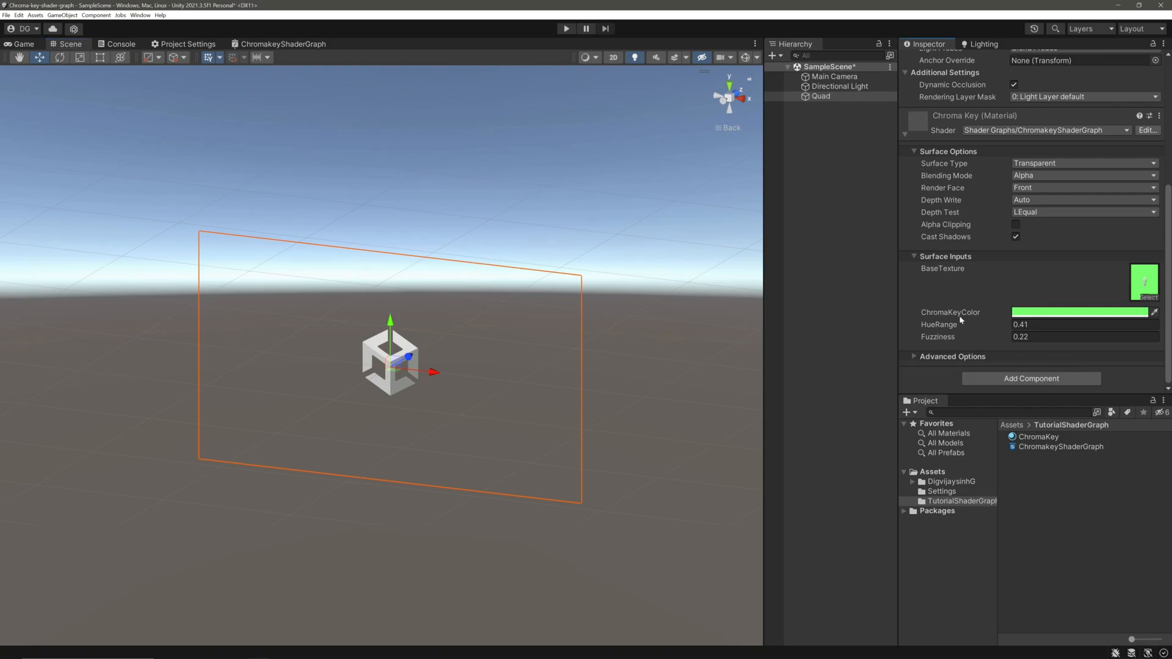
# Step: Add a Video Player to the Quad overriding the material's _BaseTexture property
pyautogui.click(1030, 379)
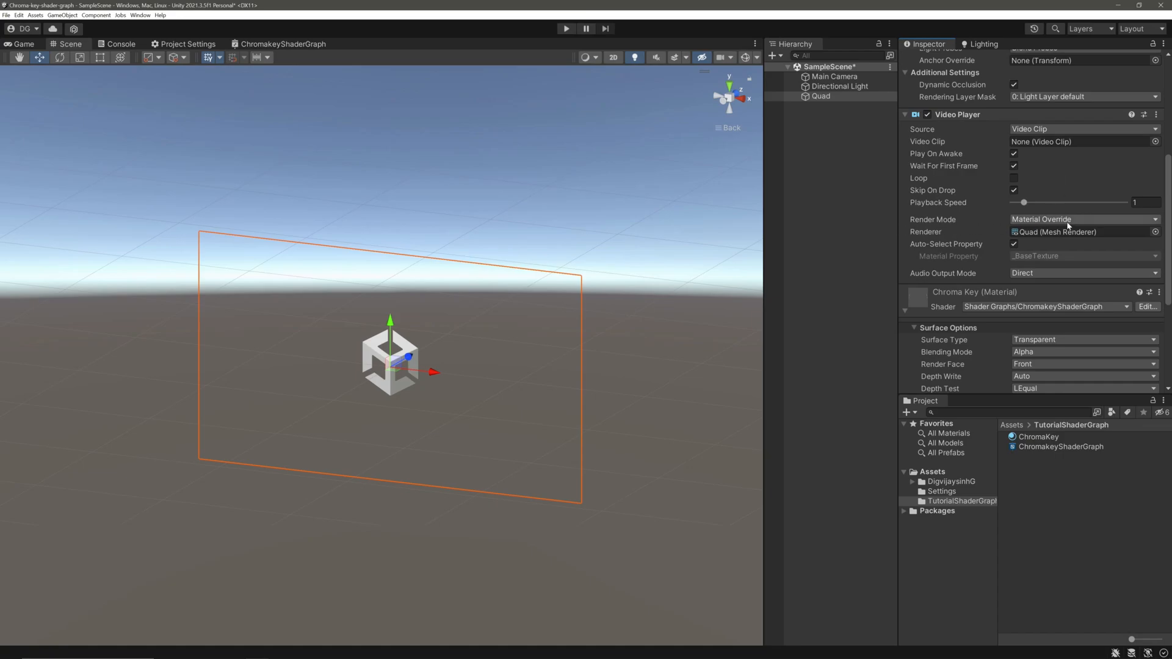
pyautogui.moveTo(1062, 226)
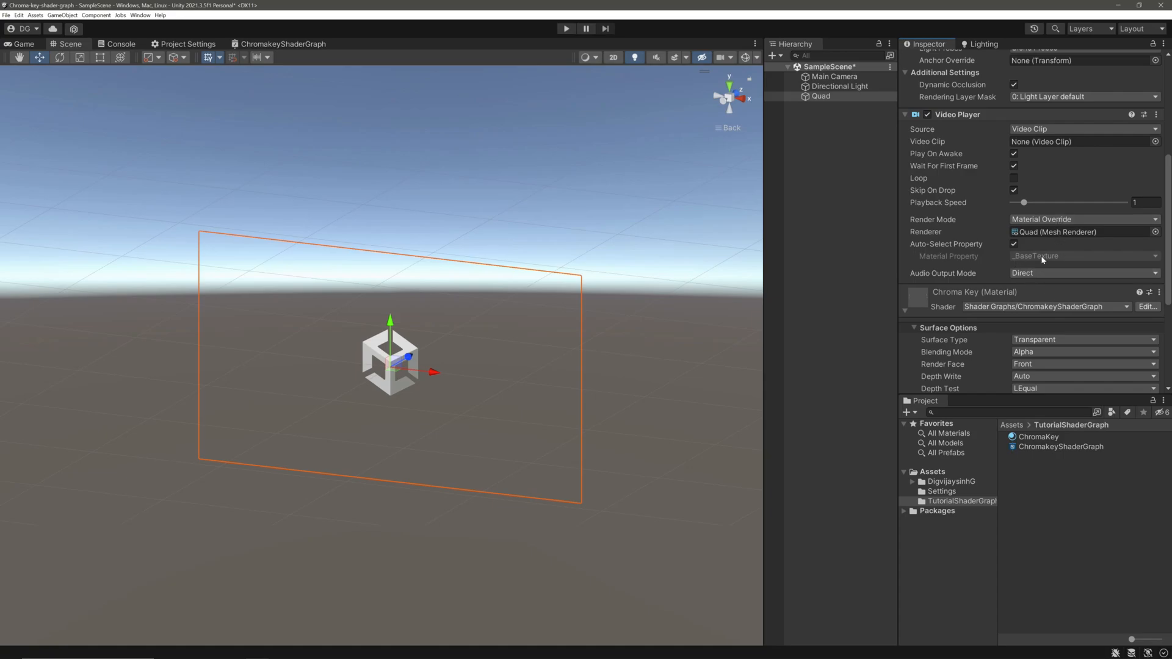
pyautogui.moveTo(1079, 263)
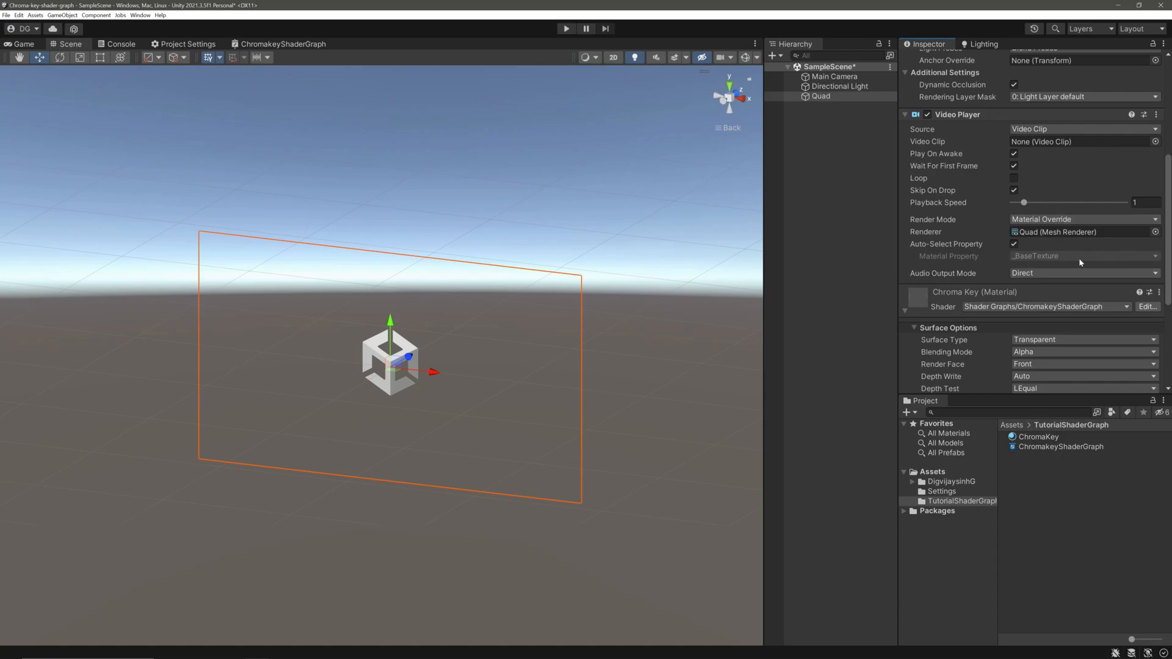
pyautogui.click(1081, 256)
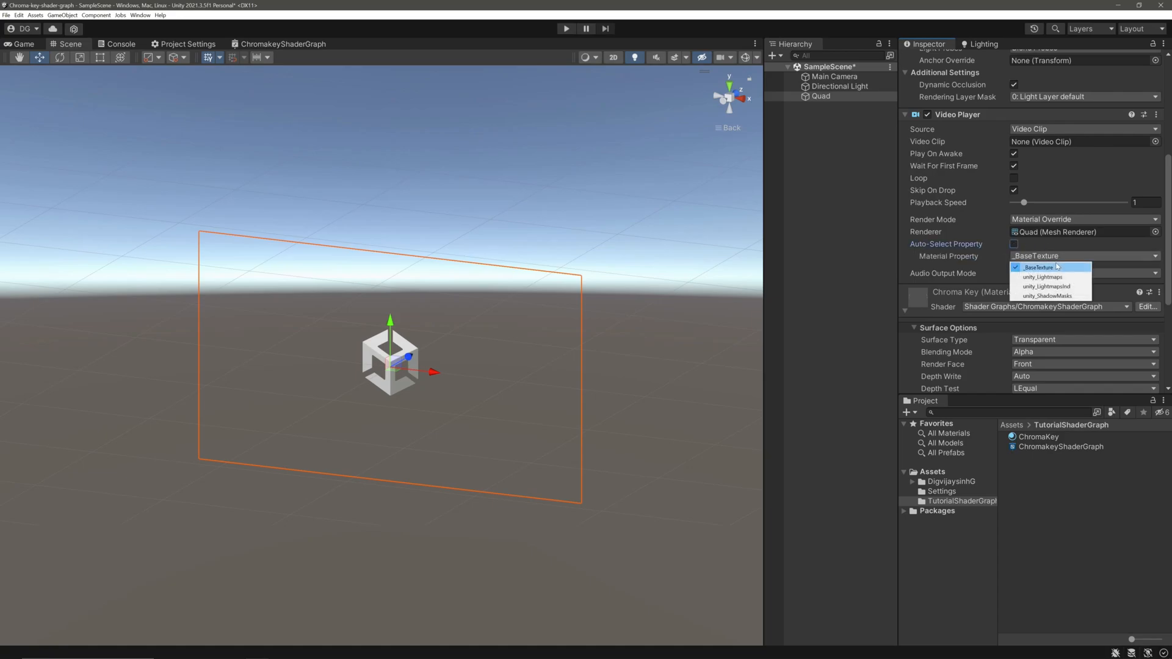
pyautogui.moveTo(1039, 267)
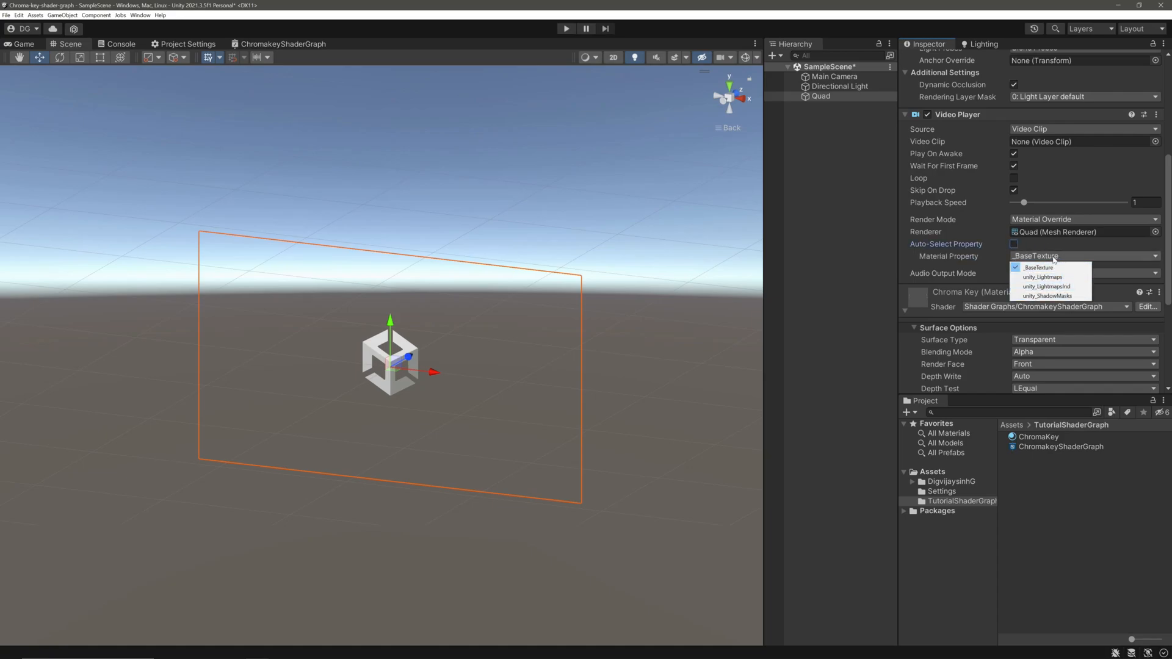
pyautogui.click(1015, 244)
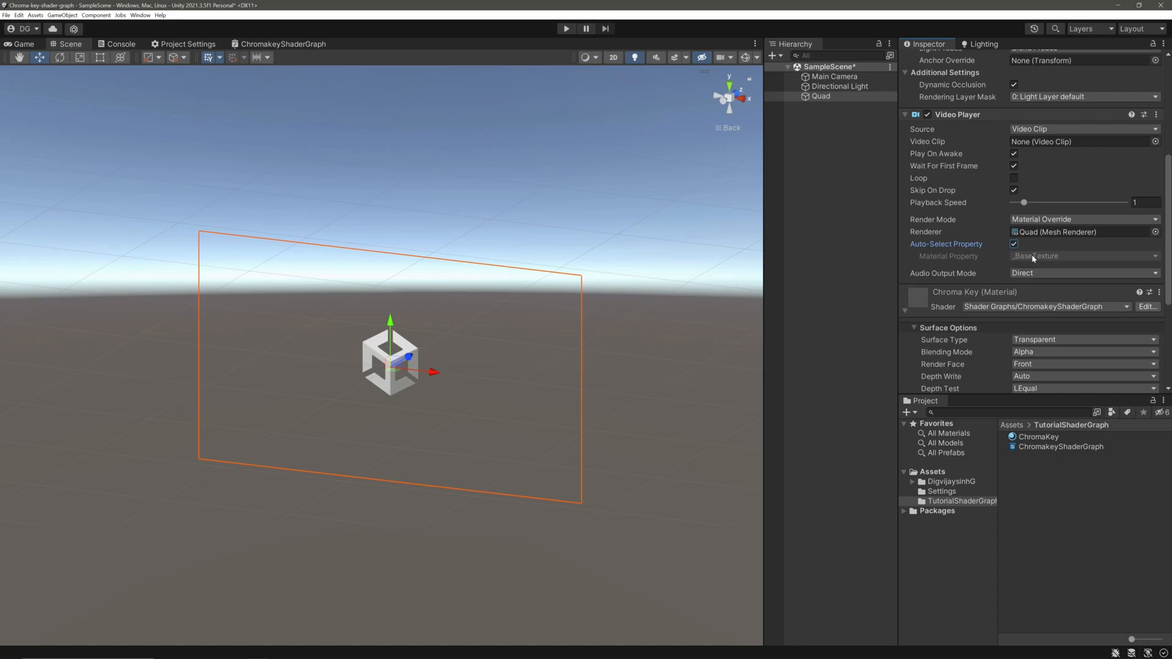
pyautogui.moveTo(1033, 257)
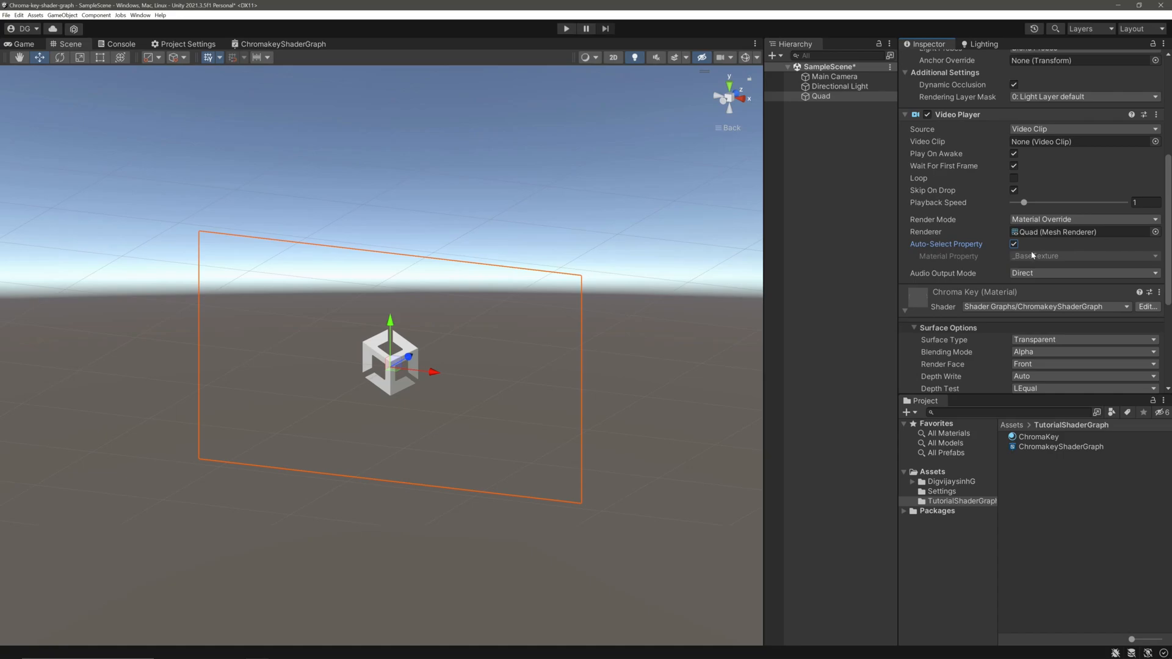
pyautogui.moveTo(1032, 259)
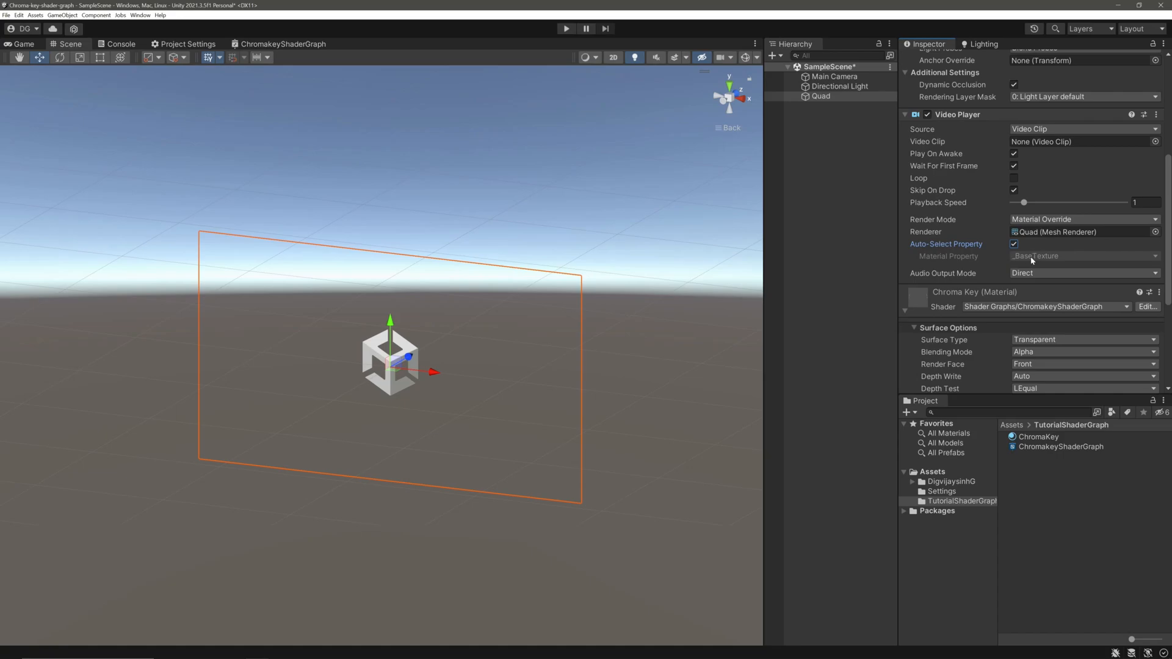
# Step: Assign the Rasengan clip to the Video Player, enable Loop, and enter Play mode
pyautogui.click(1155, 143)
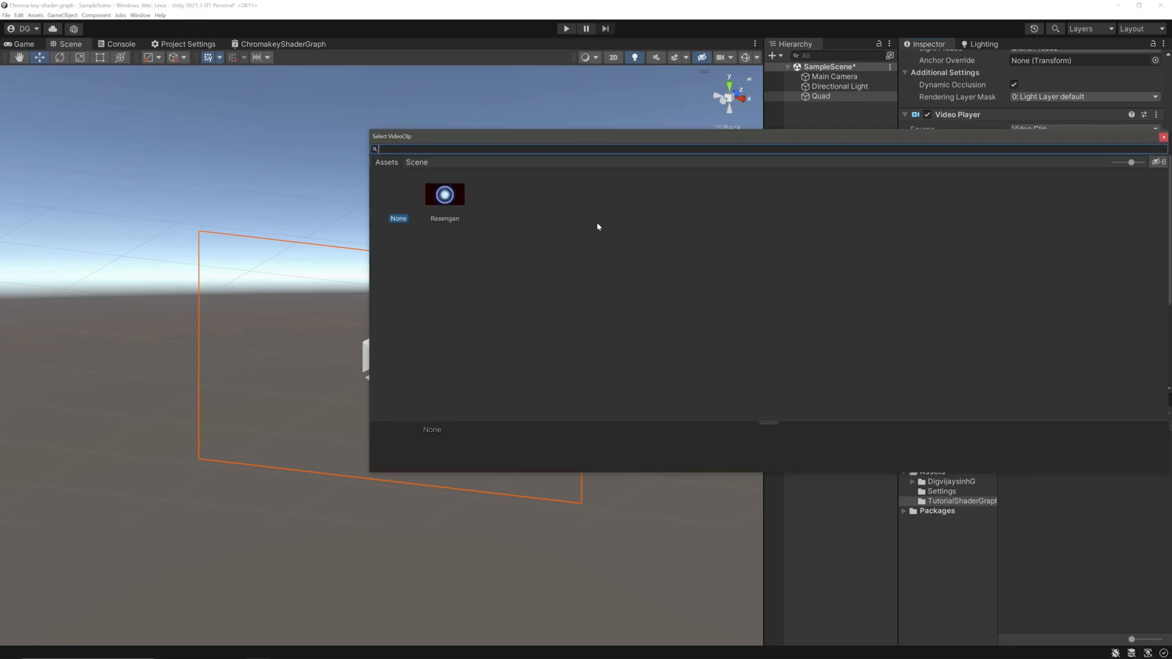
pyautogui.click(445, 194)
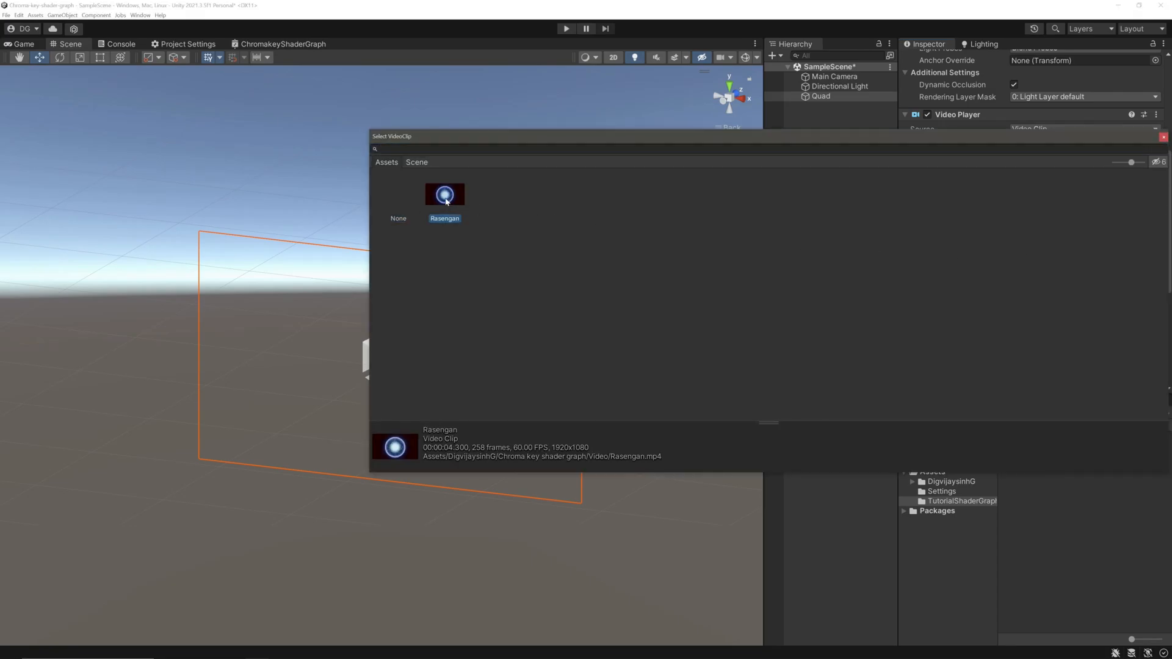
pyautogui.doubleClick(445, 194)
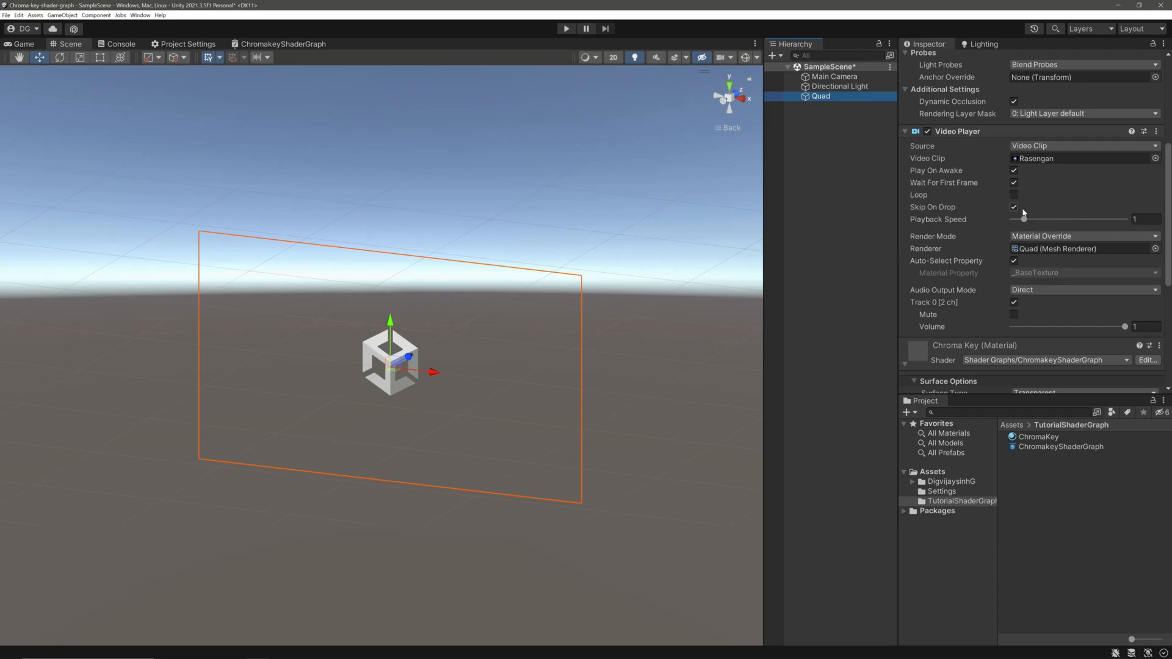
pyautogui.click(1015, 195)
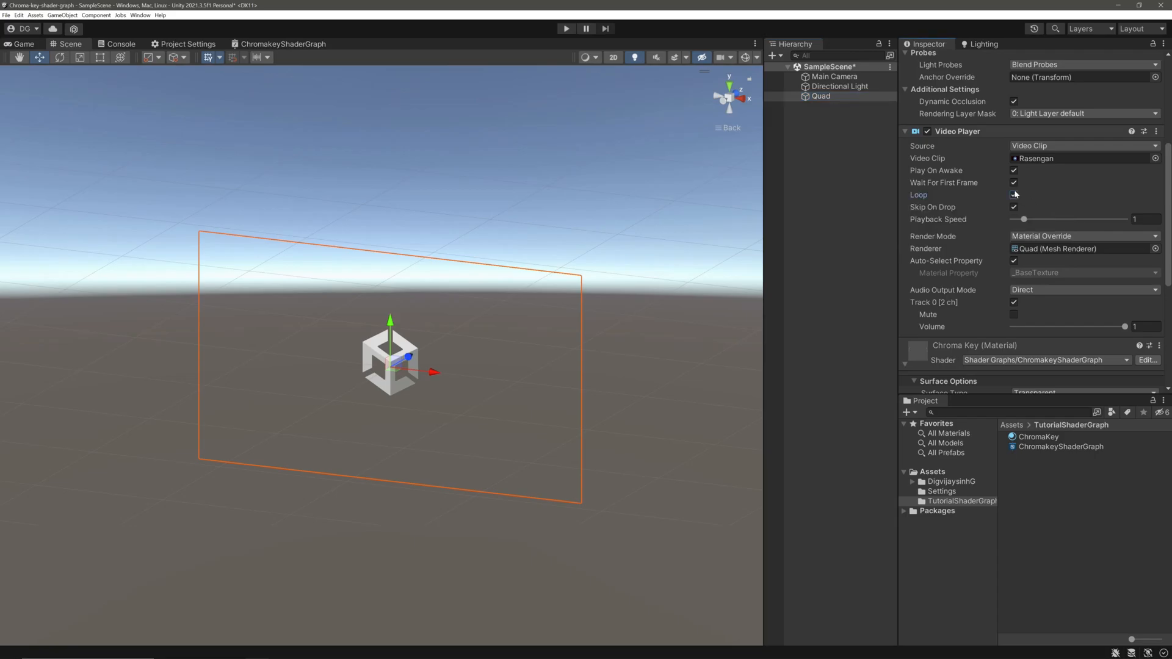
pyautogui.click(566, 29)
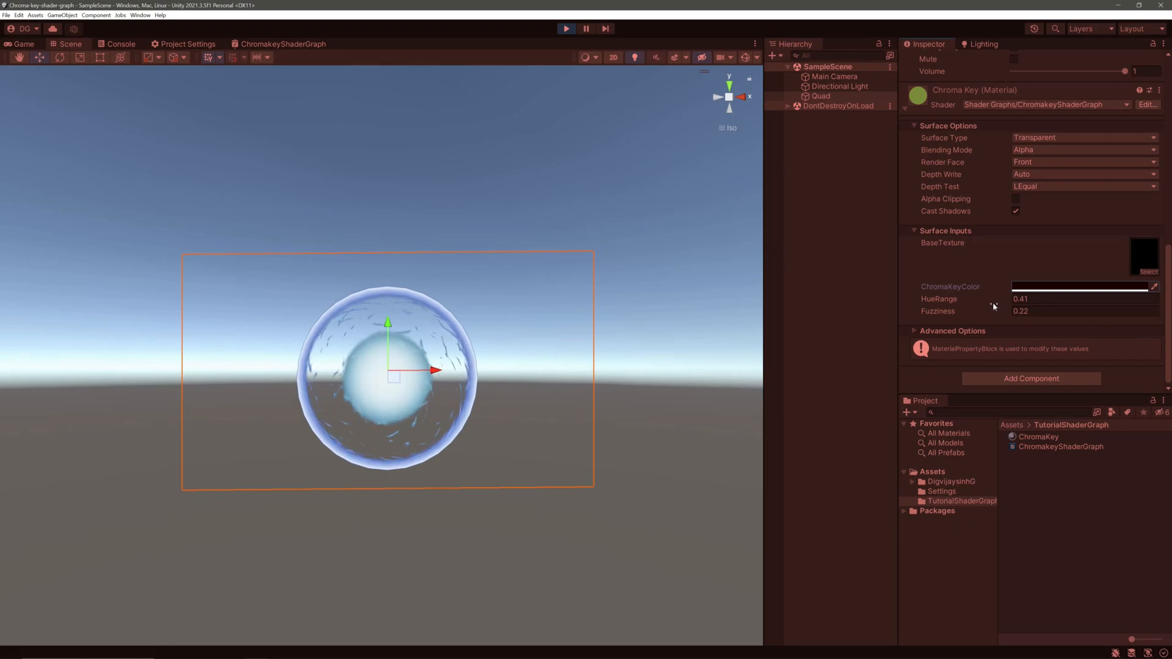
# Step: Set the material's HueRange to 0.07 and Fuzziness to 0.79, viewing the Game view
pyautogui.moveTo(994, 300); pyautogui.dragTo(1006, 299)
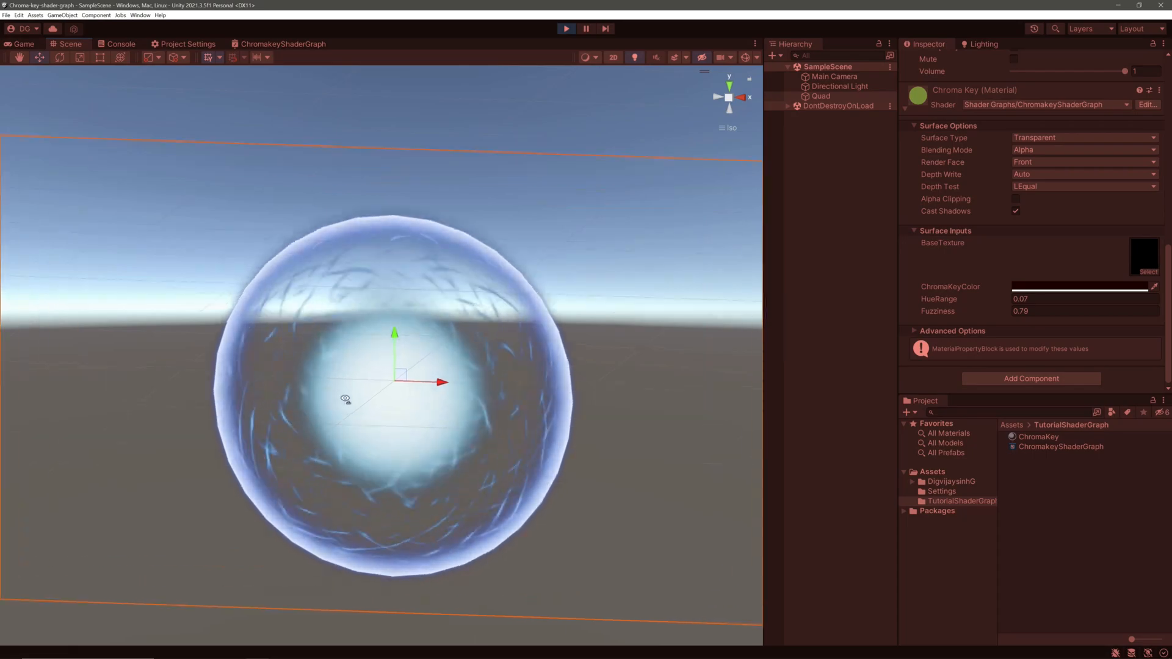
pyautogui.click(23, 44)
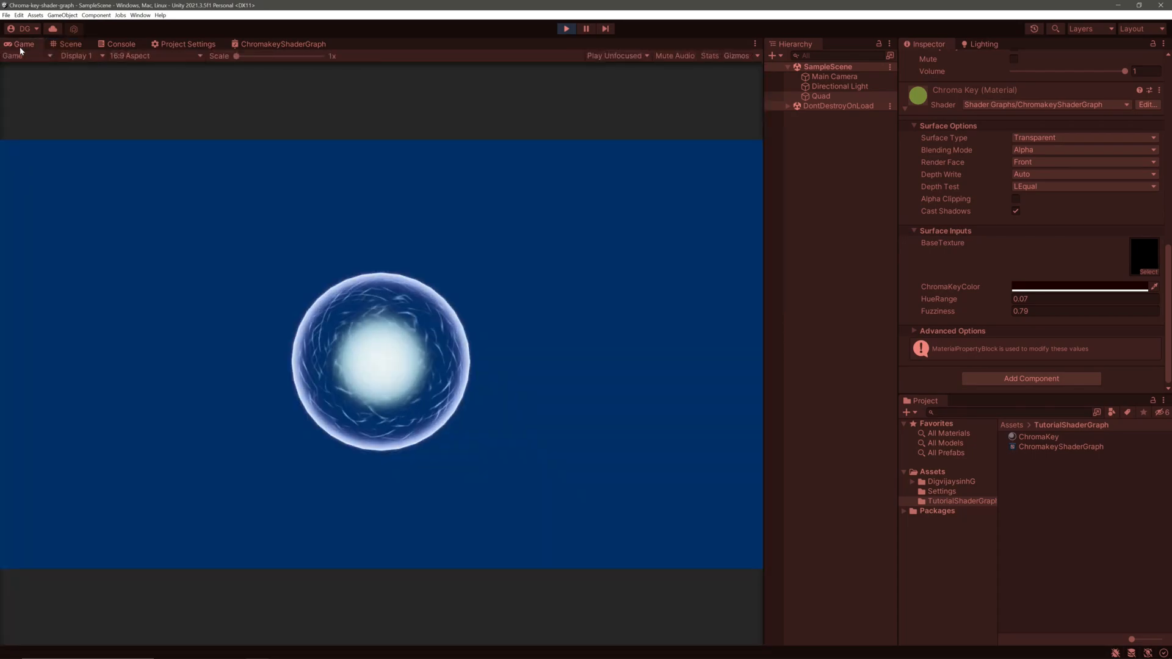